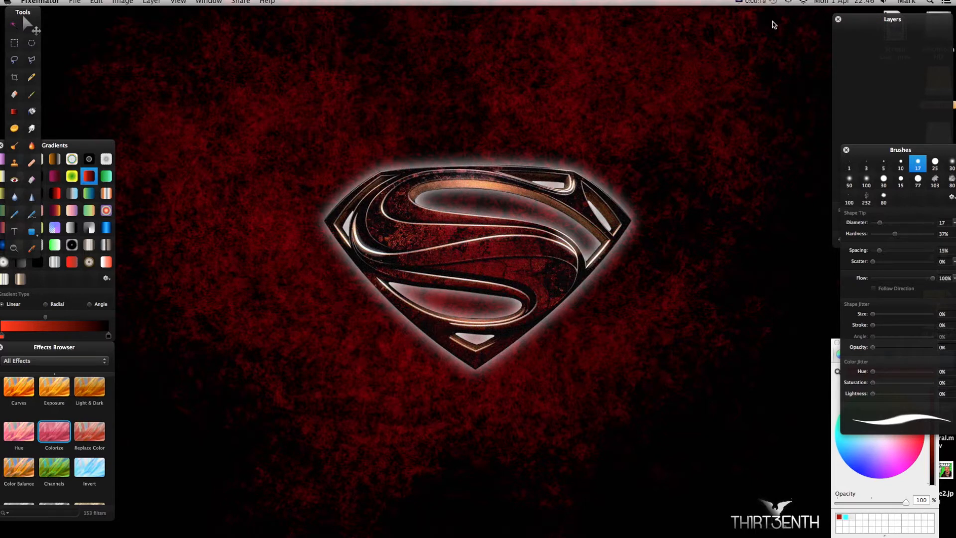
mouse_move(81, 13)
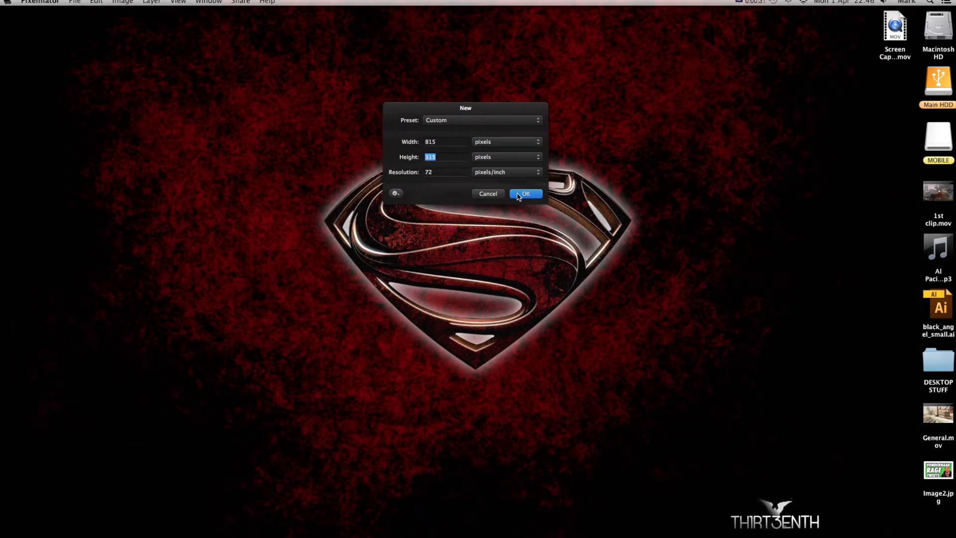
Create the 815 × 315 white canvas, then move and resize its document window.
left_click(526, 193)
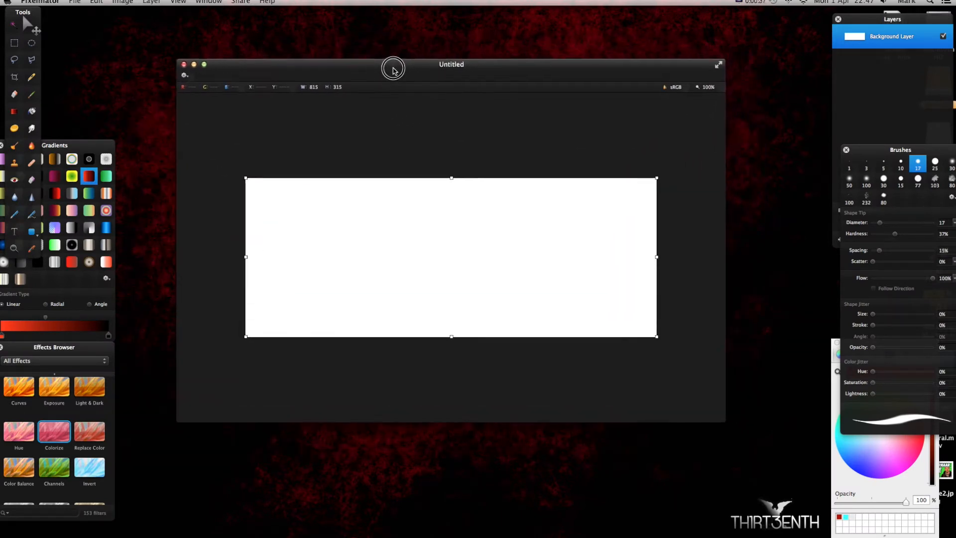
left_click_drag(392, 68, 489, 56)
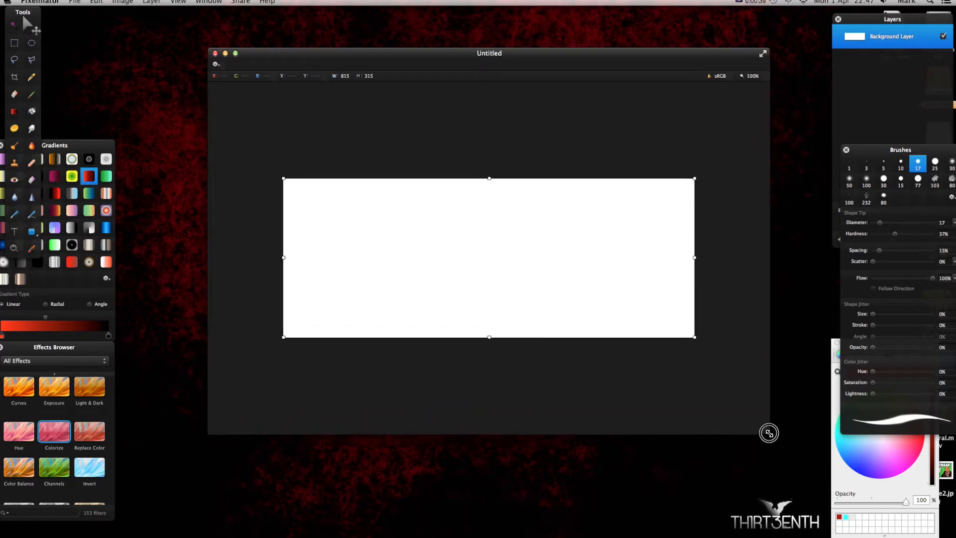
left_click_drag(488, 53, 467, 44)
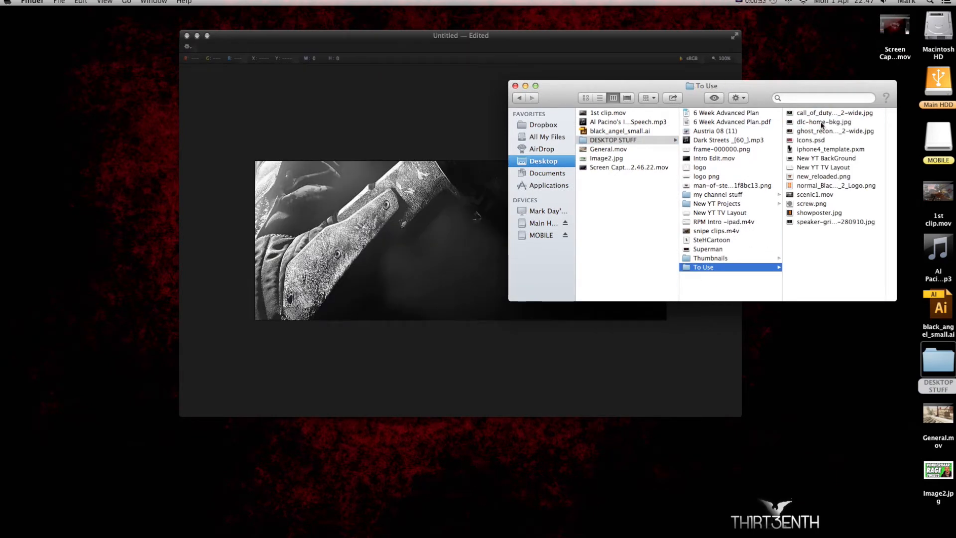
Select the Black Ops 2 artwork and logo files in Finder for import.
left_click(736, 186)
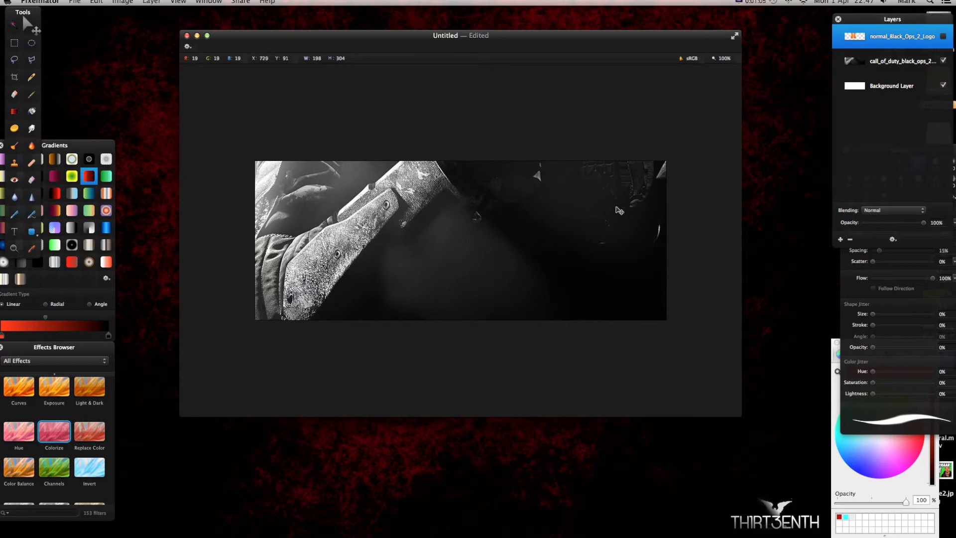
Scale the Call of Duty artwork layer to 49% and reposition it in the banner.
left_click(901, 62)
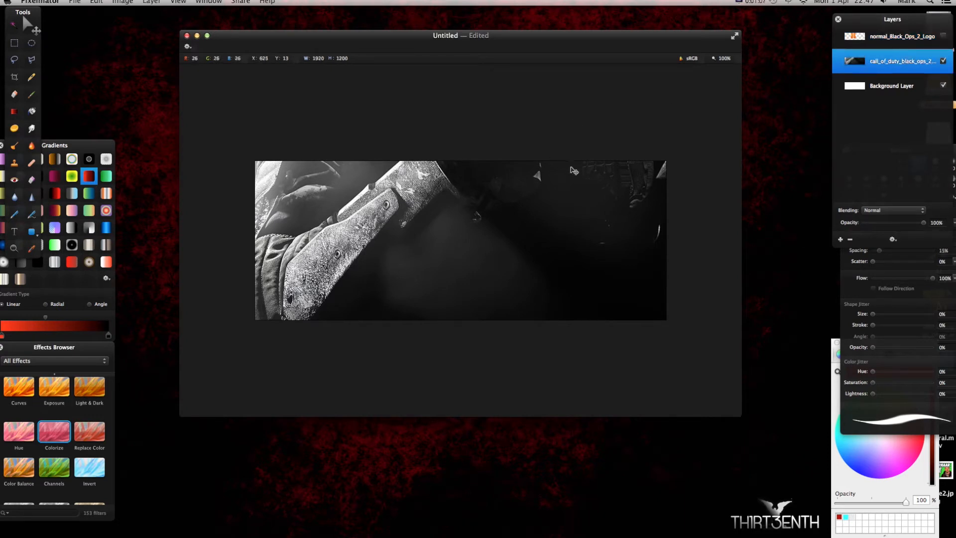
mouse_move(345, 235)
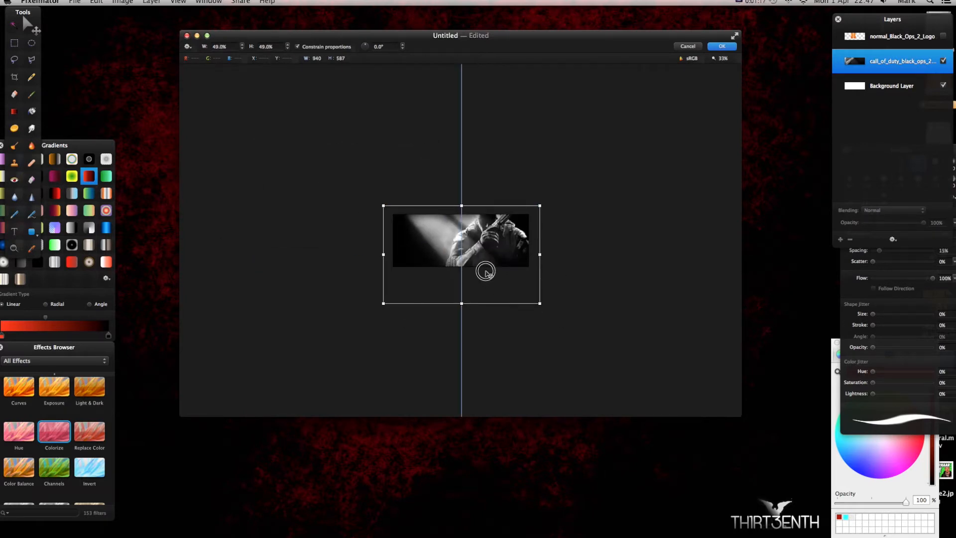
left_click_drag(485, 271, 486, 275)
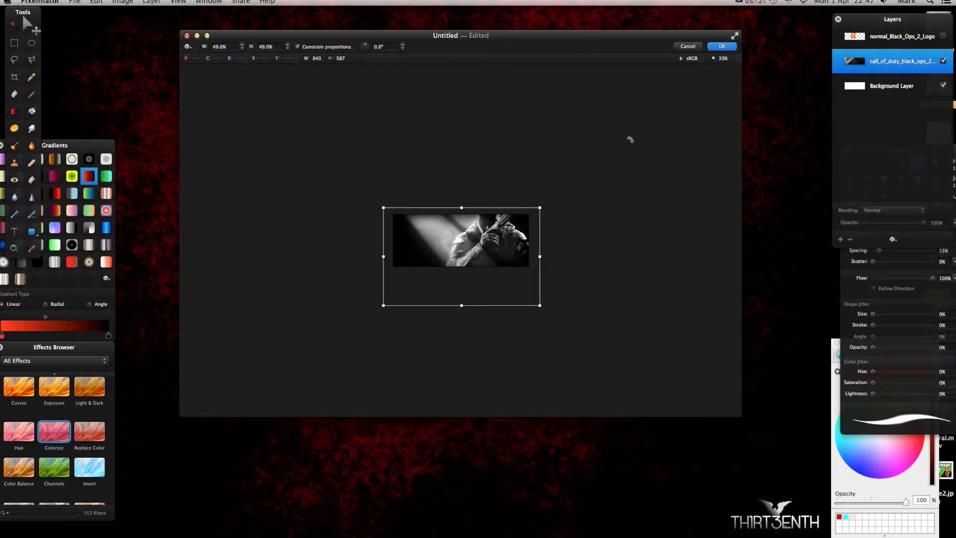
left_click(722, 46)
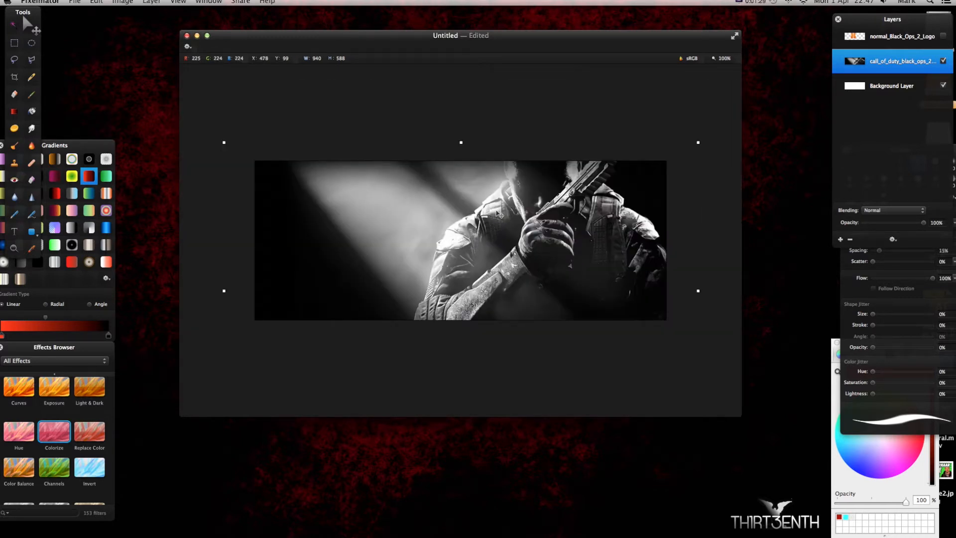
mouse_move(511, 234)
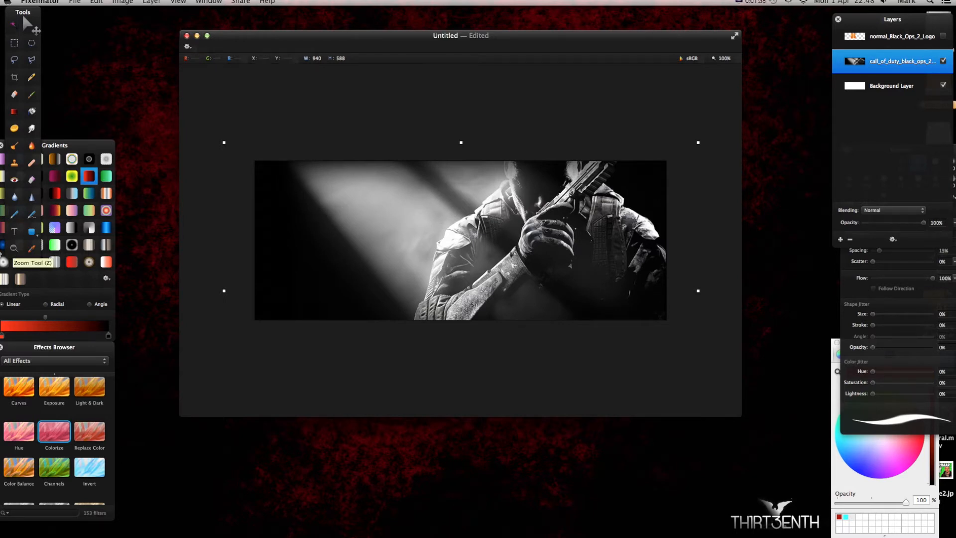
Type the white tagline "ITS A WAY OF LIFE", with quotation marks, over the artwork.
left_click(15, 232)
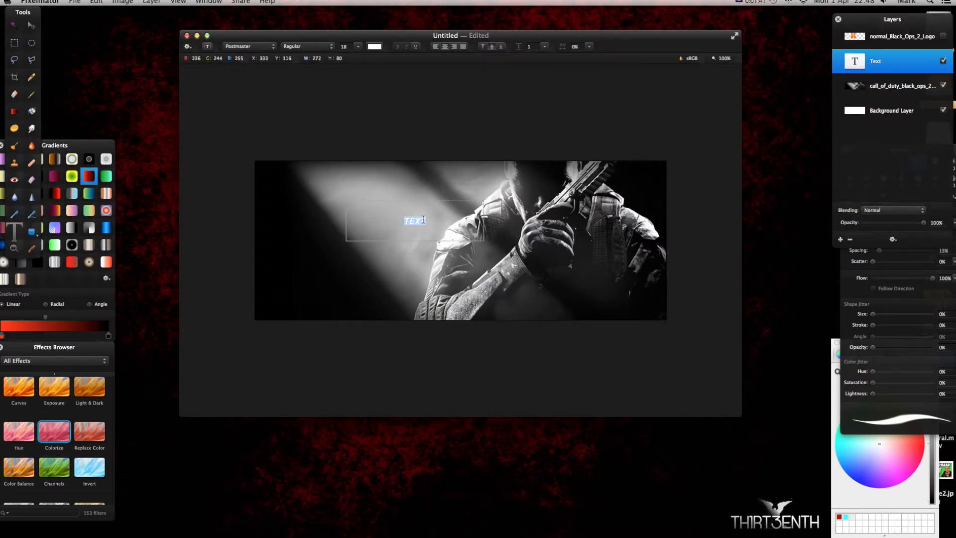
type("ITS A W")
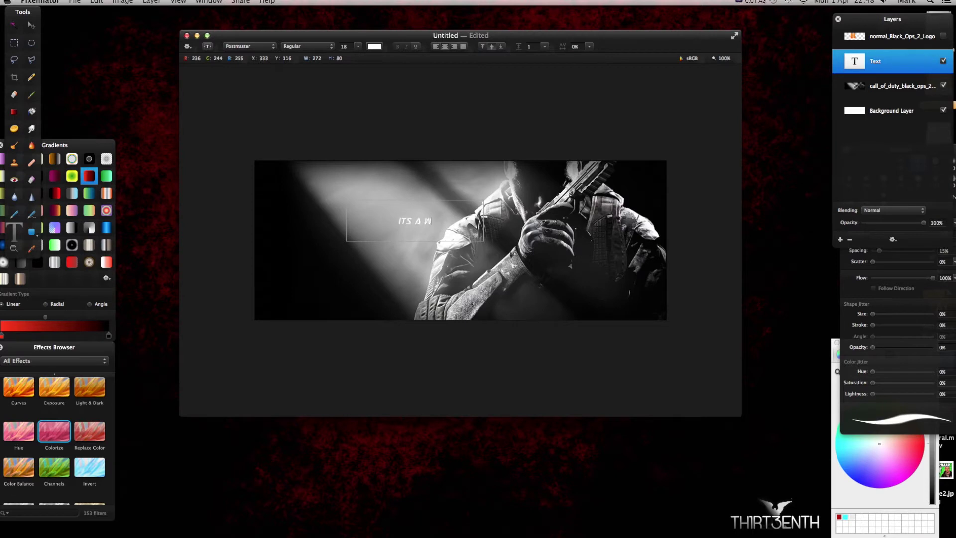
type("AYOF")
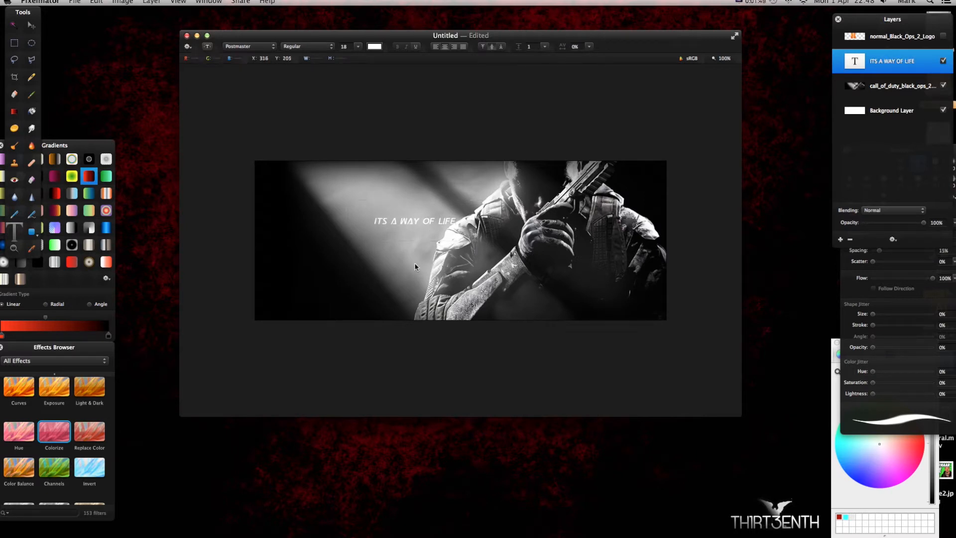
left_click(414, 221)
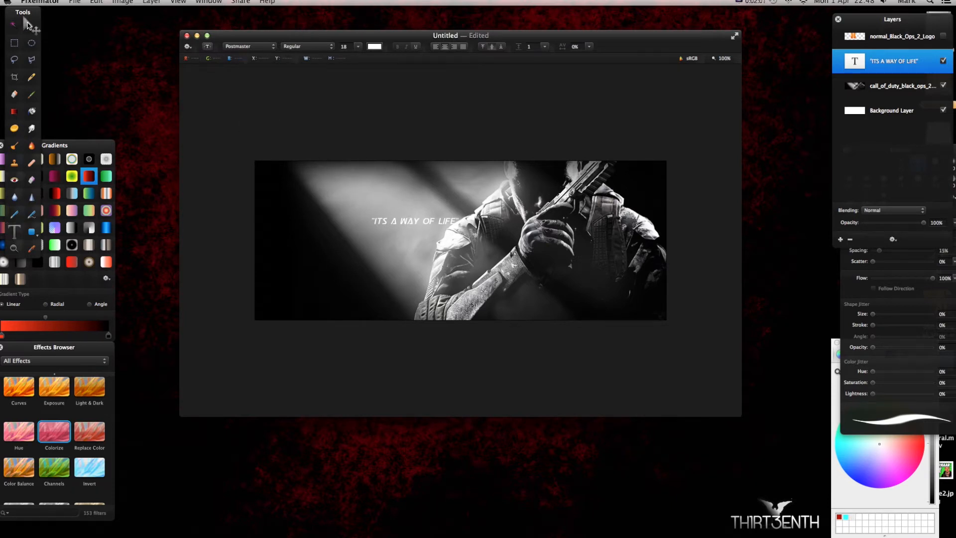
left_click(900, 84)
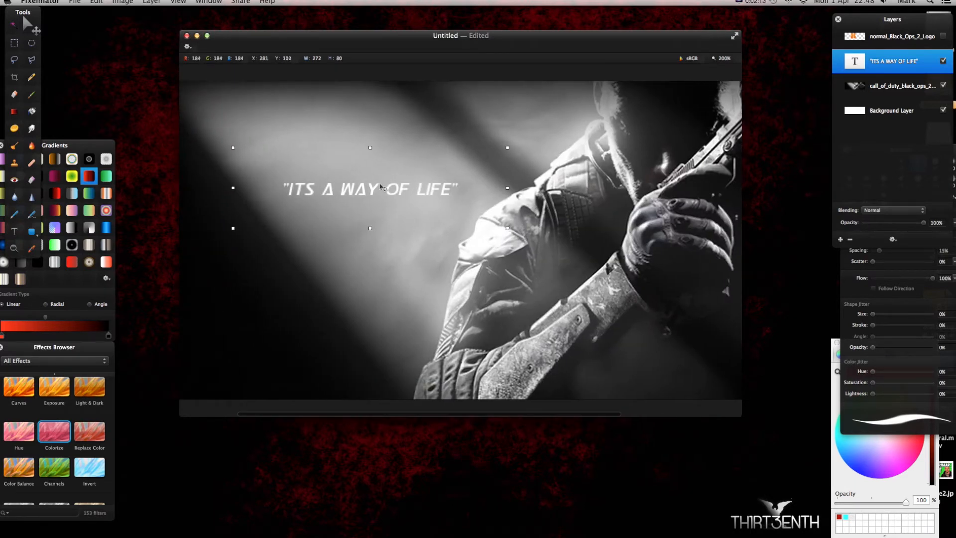
Duplicate the tagline layer and rename the copy 'grey'.
left_click(900, 85)
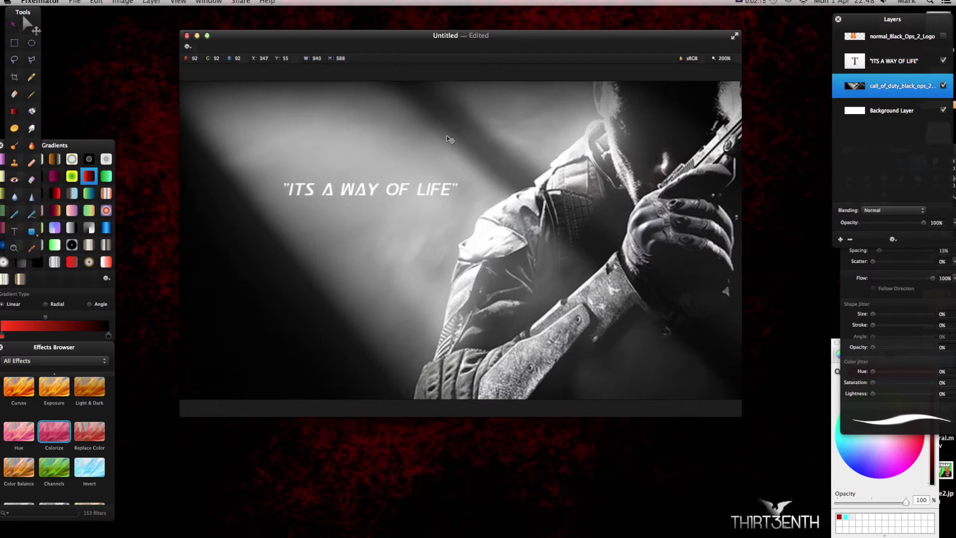
left_click(901, 61)
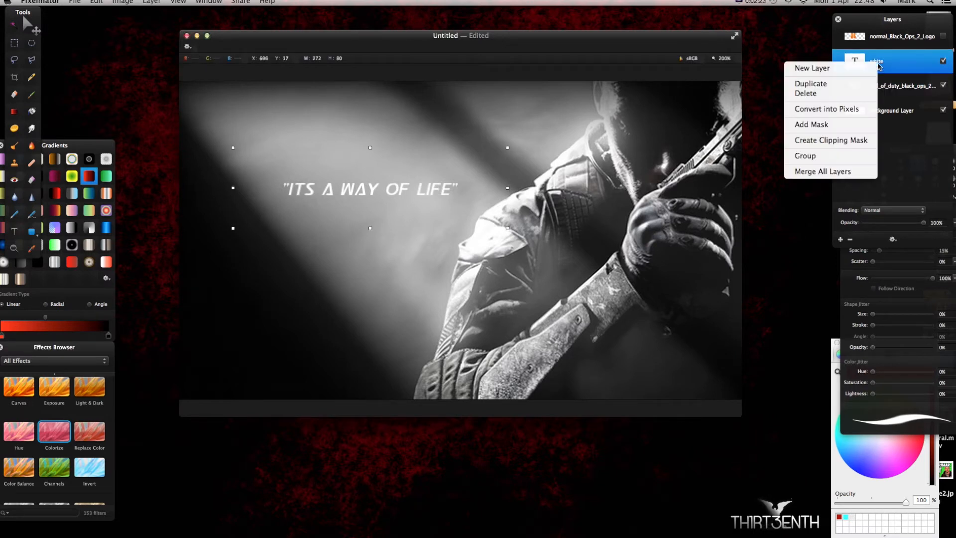
left_click(811, 84)
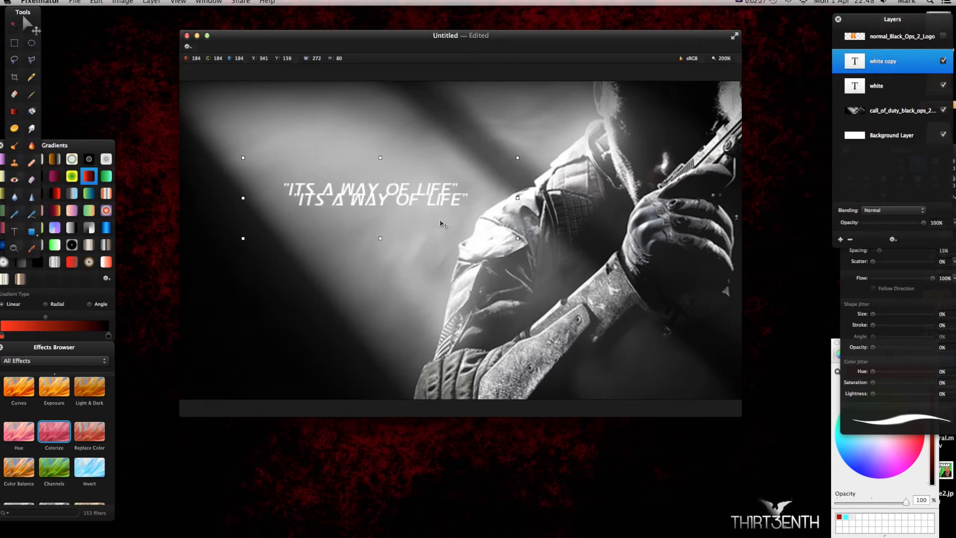
double_click(379, 199)
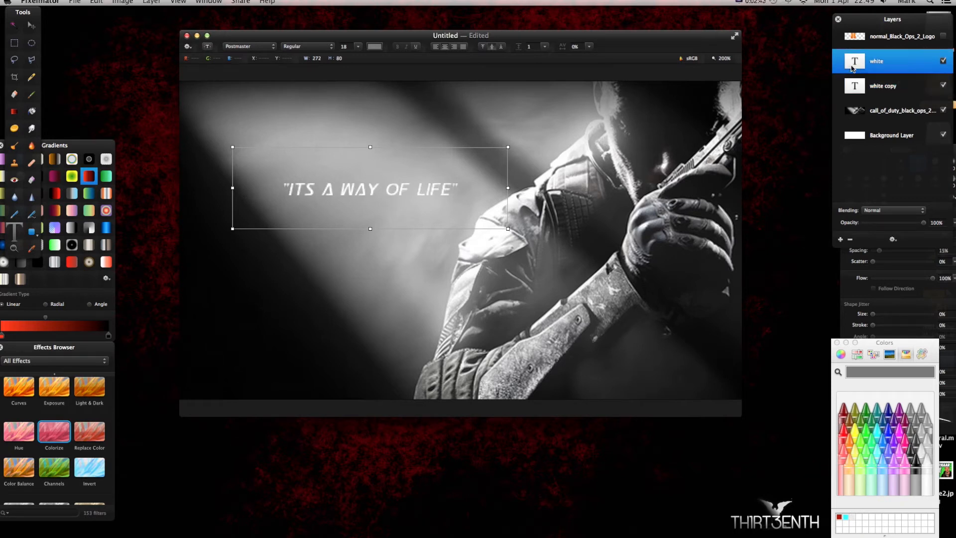
double_click(883, 85)
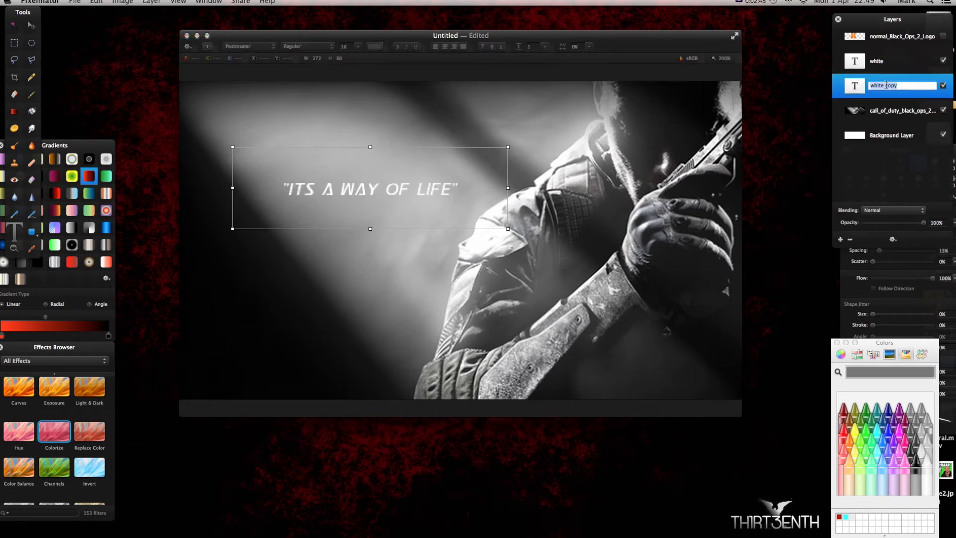
type("grey")
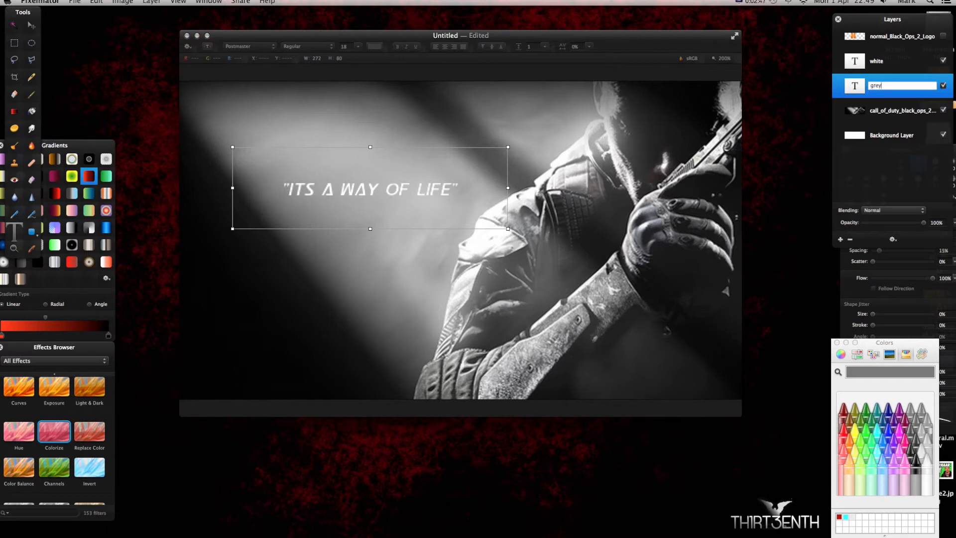
Add a second copy named 'black' below grey, and rasterize the white layer.
right_click(883, 62)
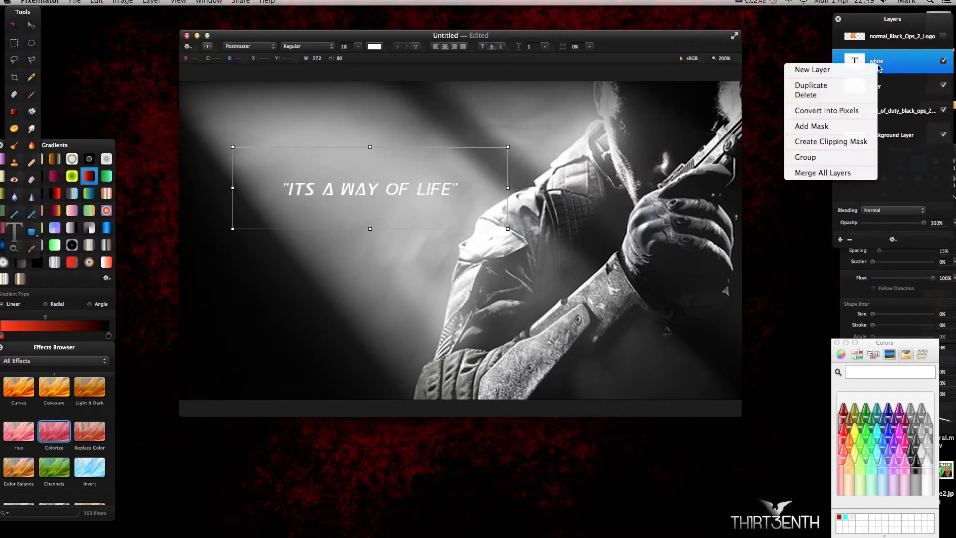
left_click(811, 85)
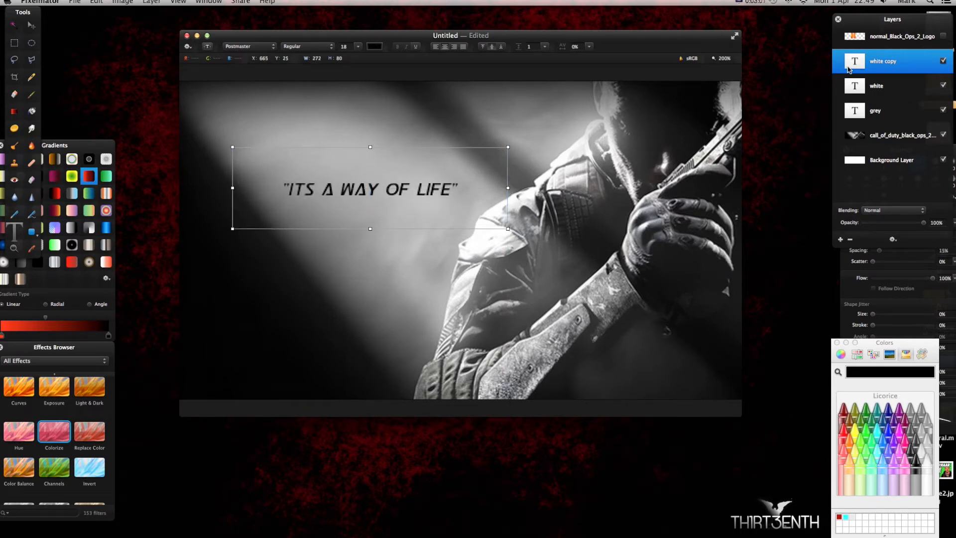
left_click_drag(882, 61, 883, 111)
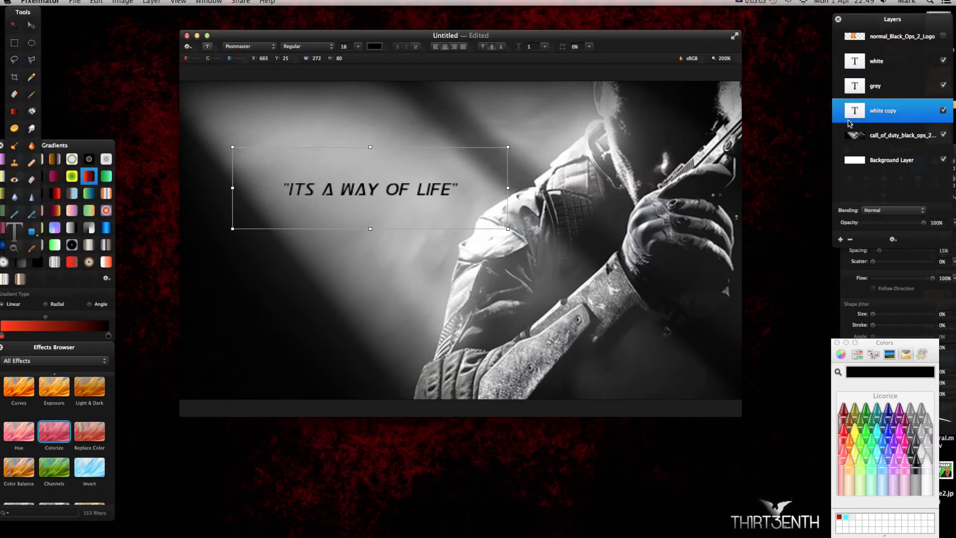
double_click(883, 110)
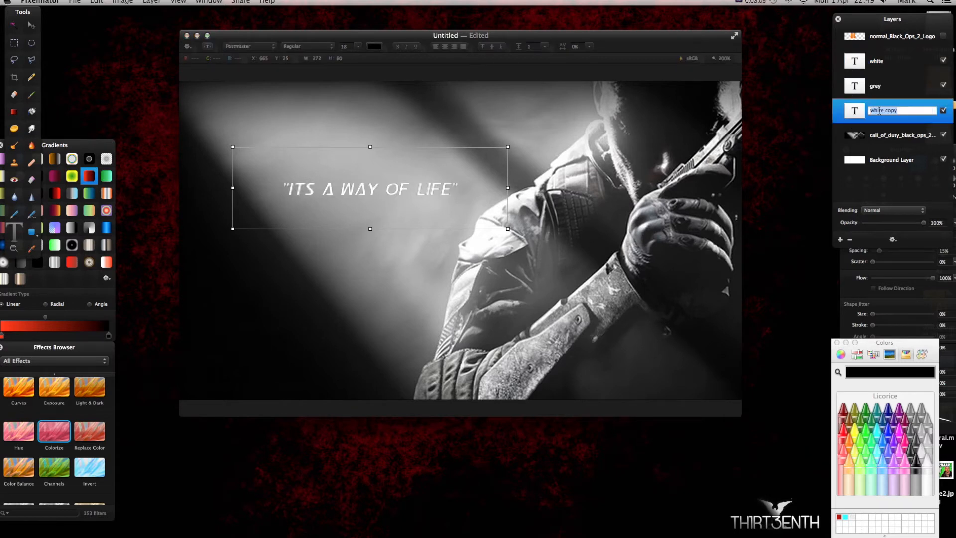
type("black")
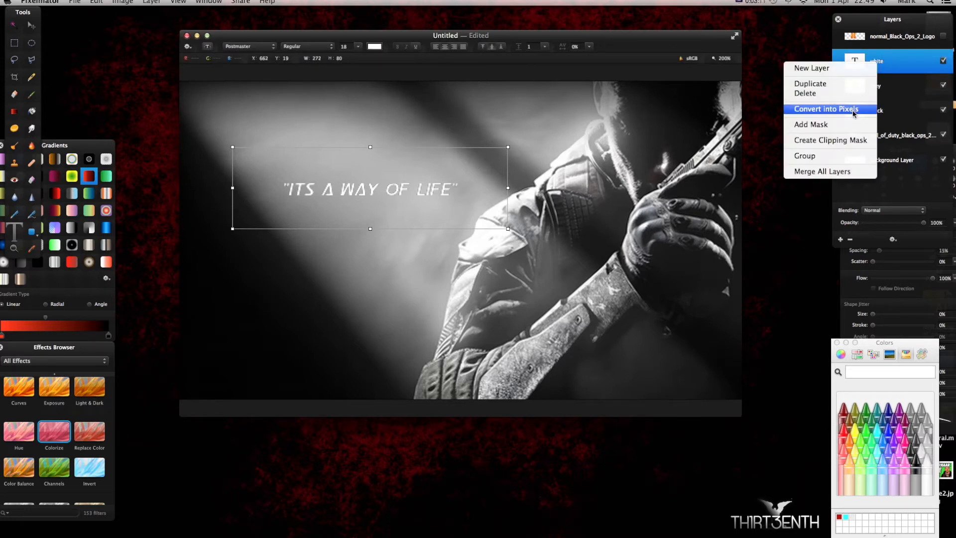
left_click(826, 109)
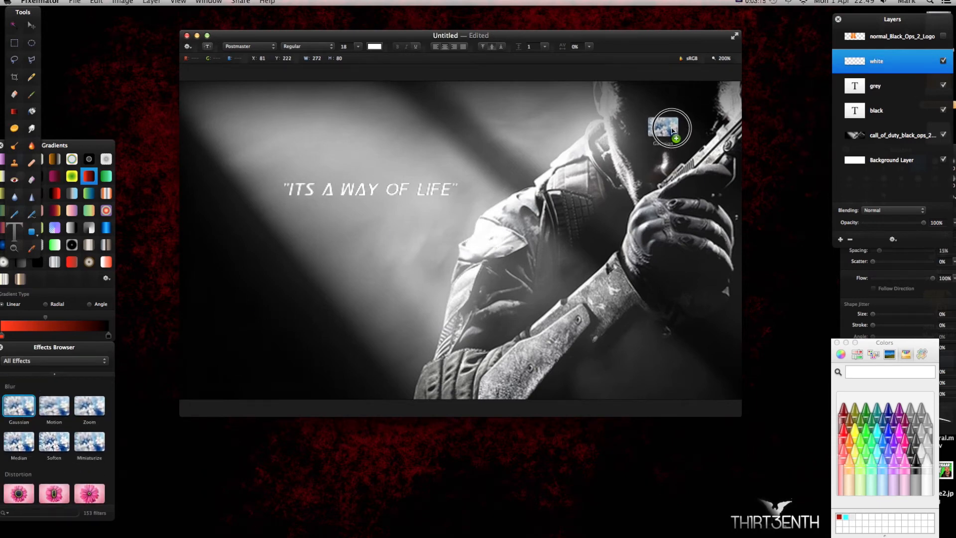
Apply a Gaussian blur of about 1.8 px radius to the white tagline.
double_click(19, 406)
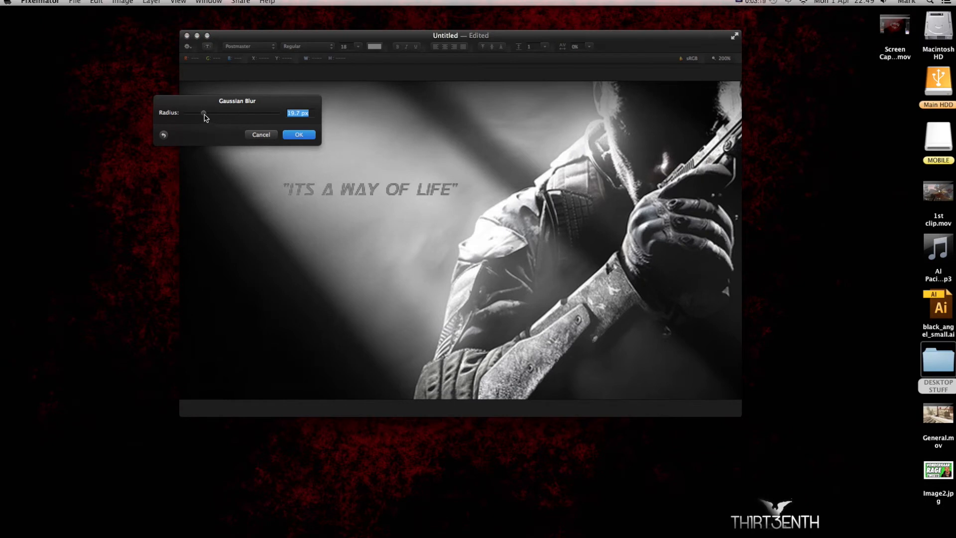
left_click_drag(204, 114, 190, 116)
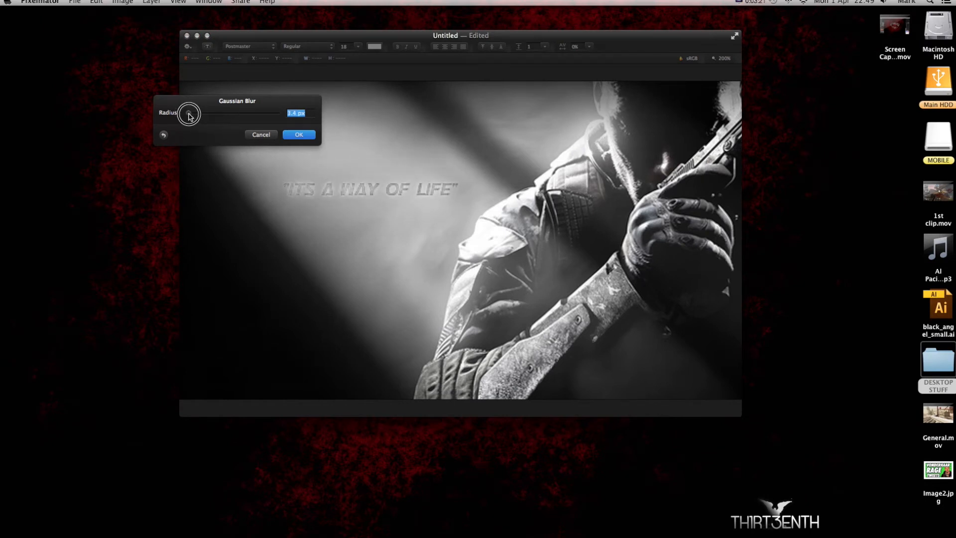
left_click_drag(186, 116, 192, 116)
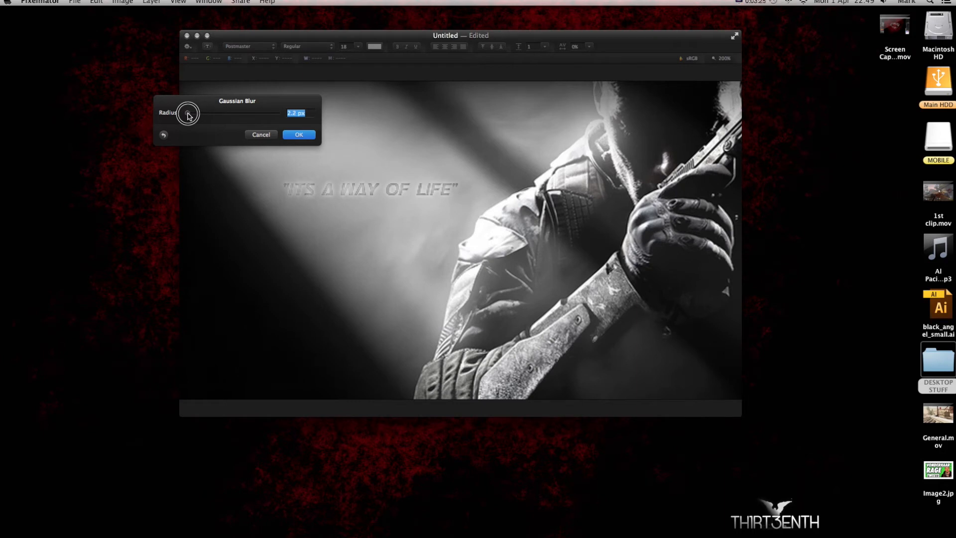
left_click_drag(188, 113, 207, 113)
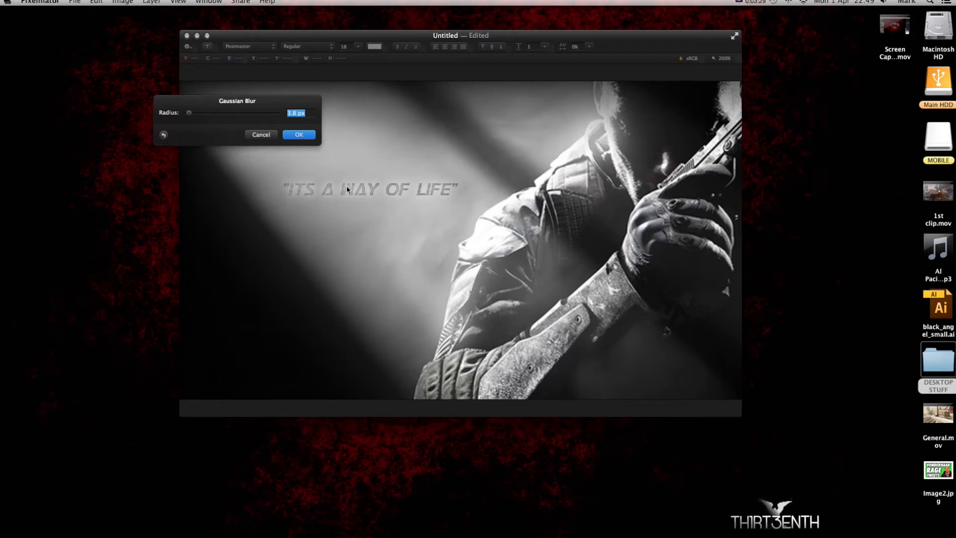
mouse_move(318, 166)
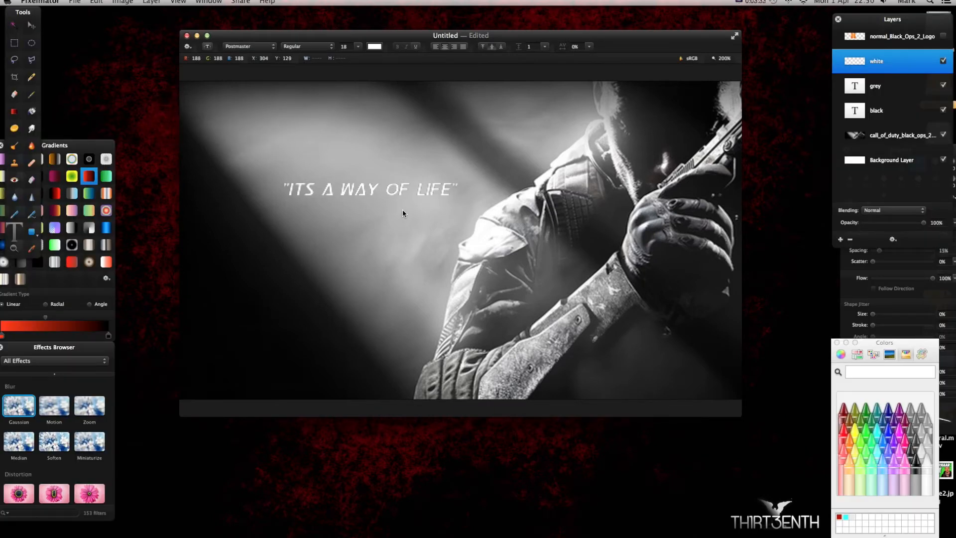
Set the grey tagline layer's opacity to 67%.
left_click(31, 25)
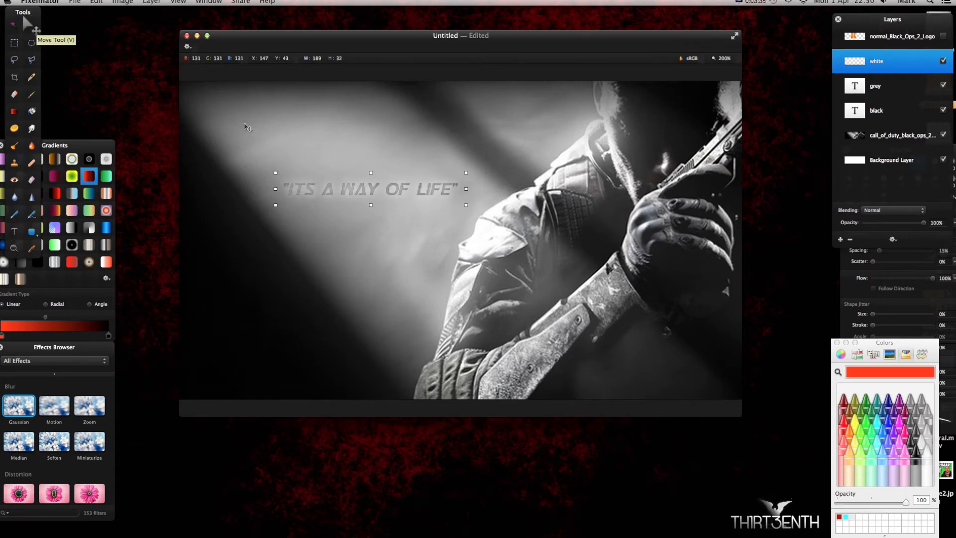
left_click(901, 135)
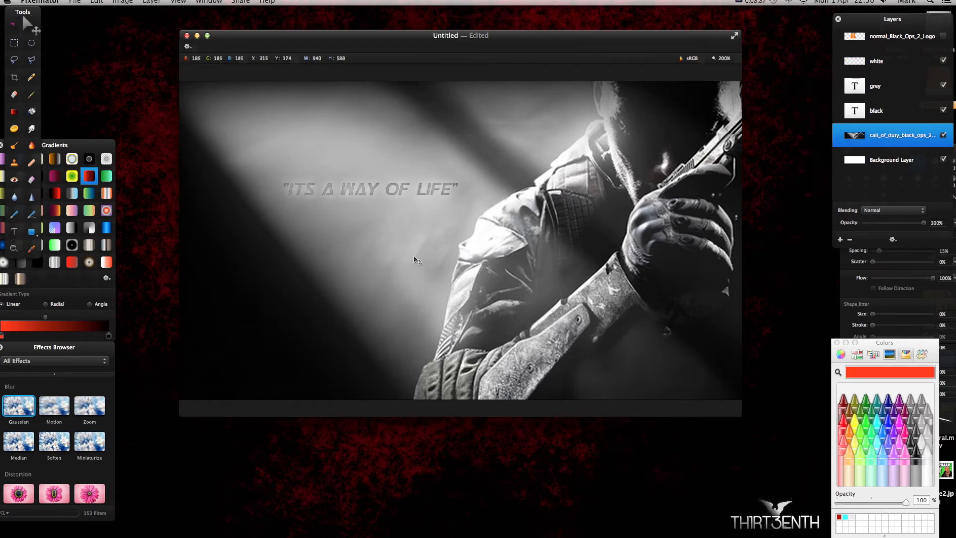
left_click(876, 85)
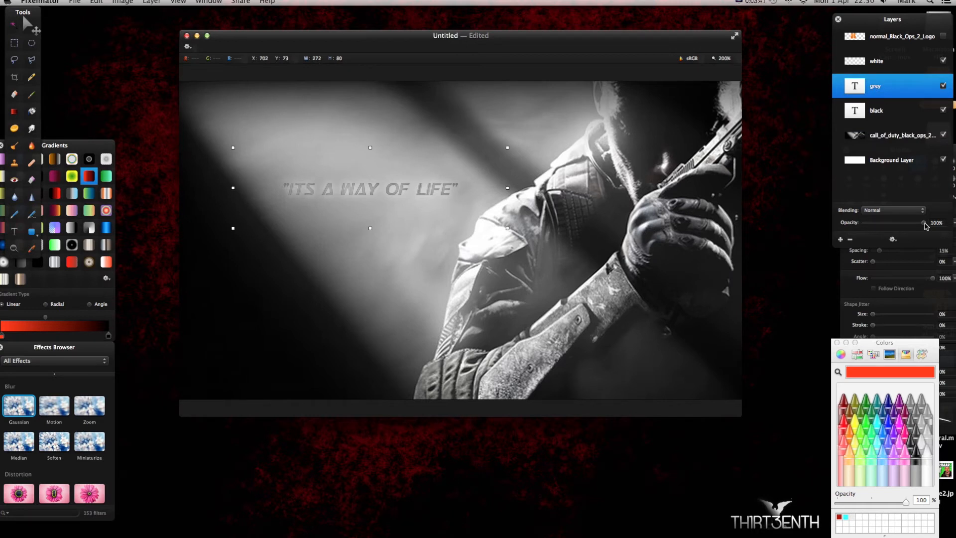
left_click_drag(925, 222, 881, 222)
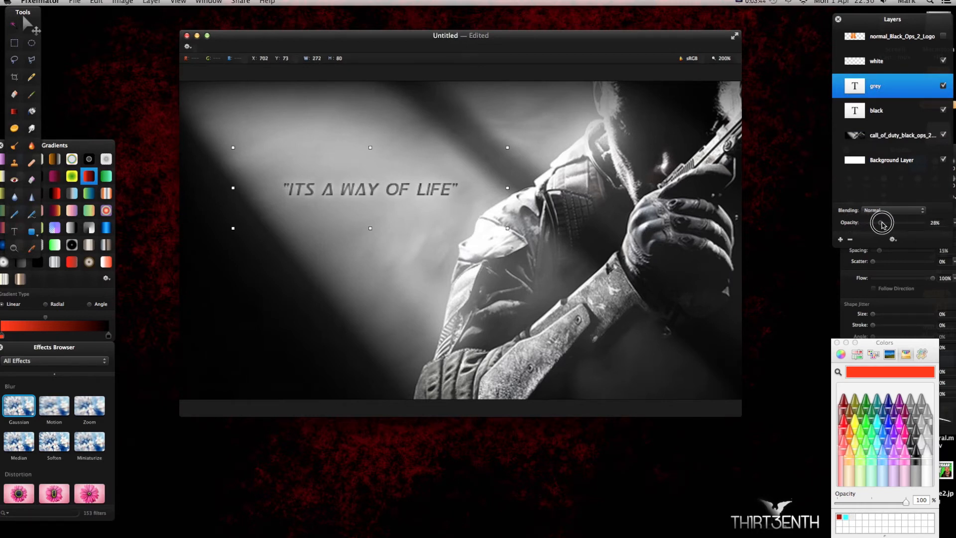
left_click_drag(881, 222, 918, 222)
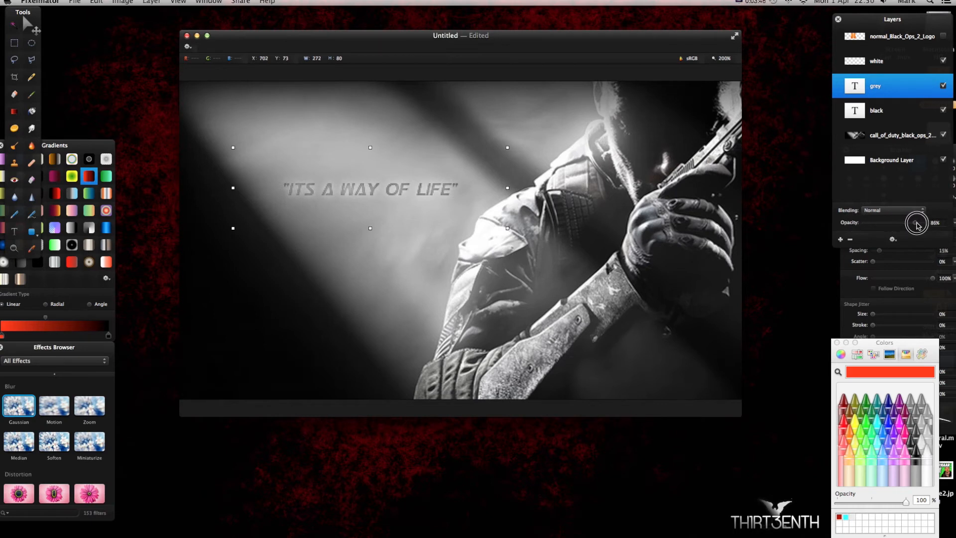
left_click_drag(918, 222, 902, 222)
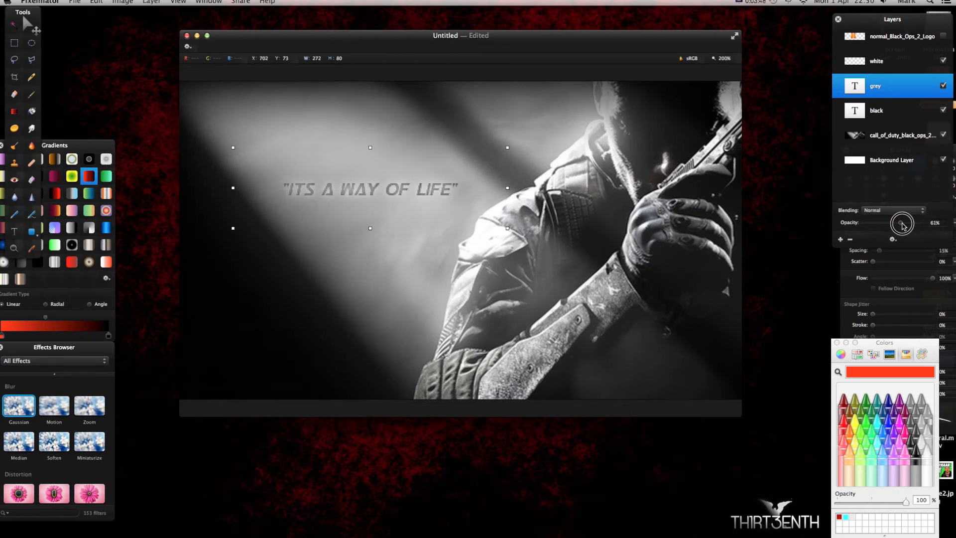
left_click_drag(902, 222, 907, 224)
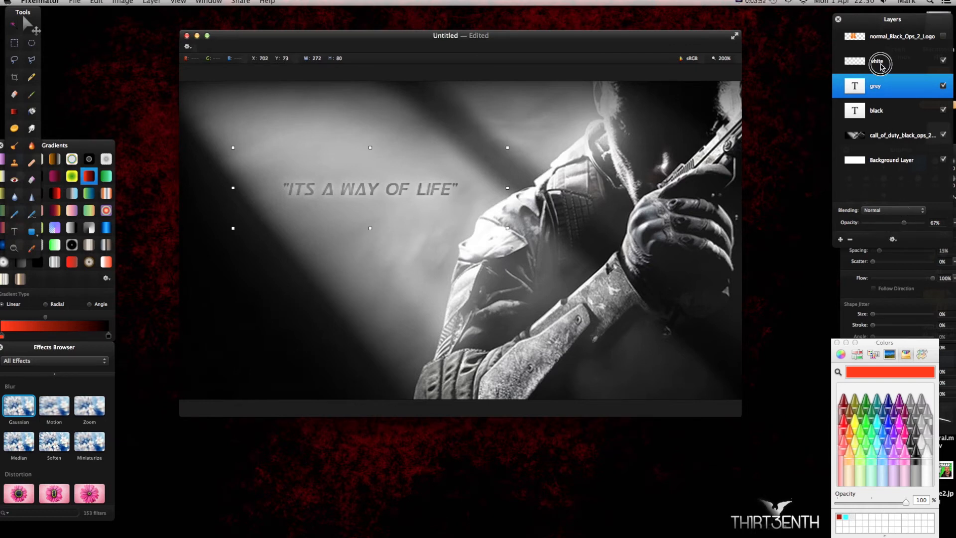
Merge the white, grey and black tagline layers into a single layer.
left_click(878, 61)
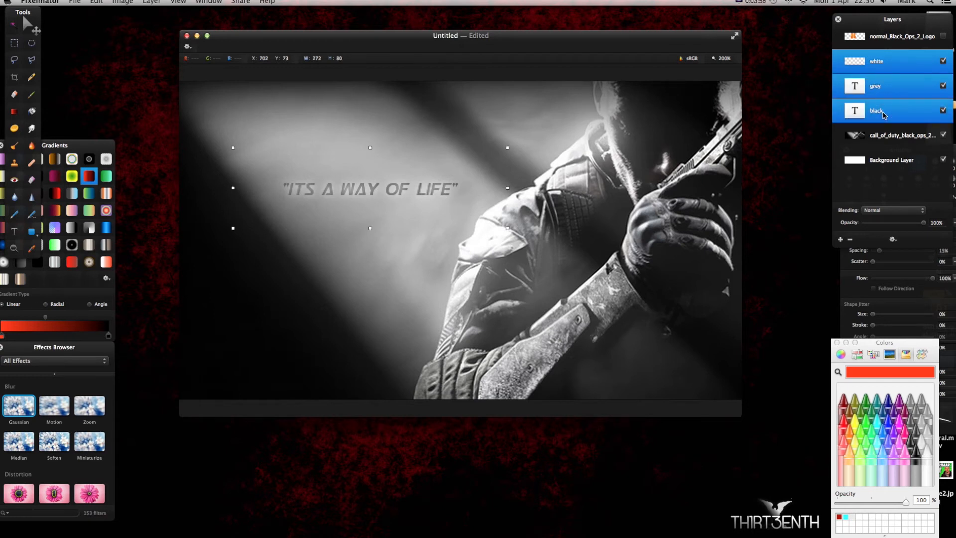
right_click(882, 114)
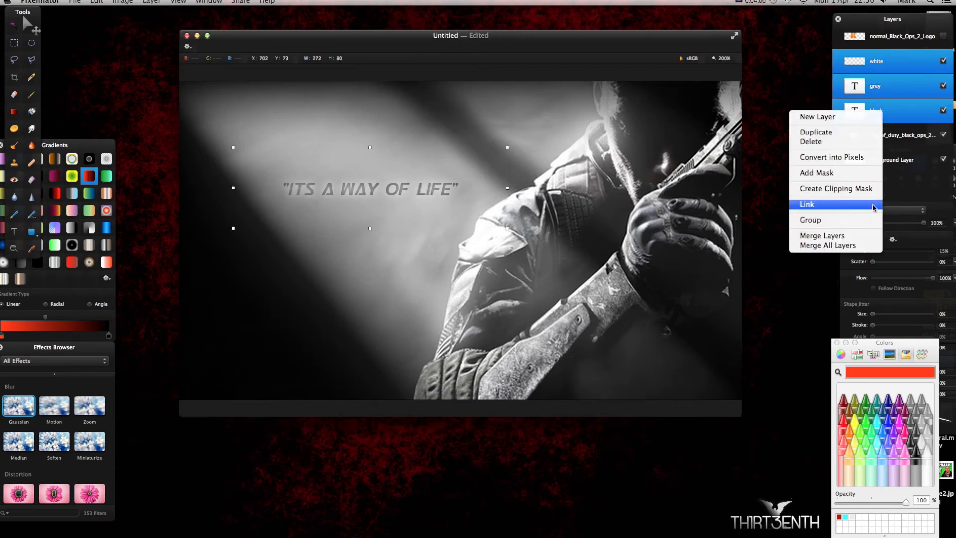
left_click(822, 235)
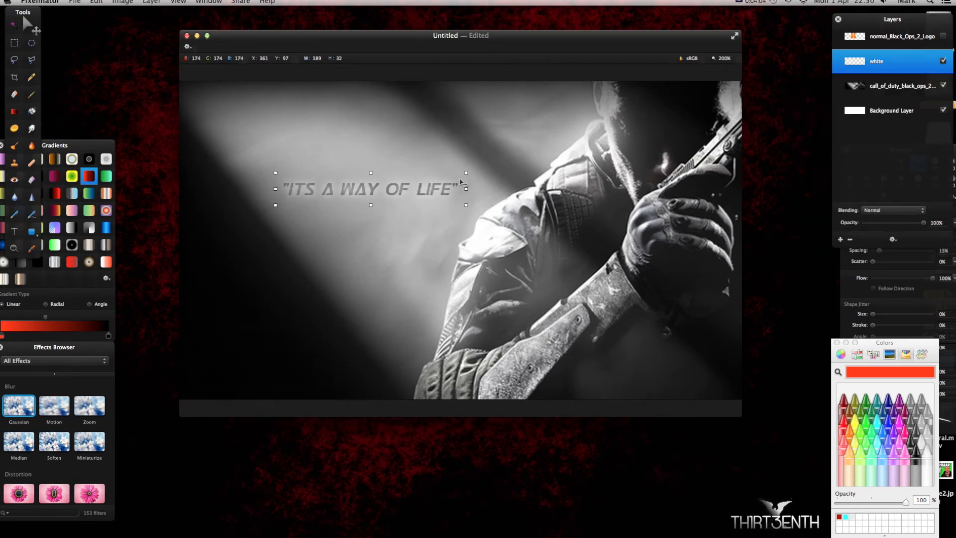
left_click(900, 85)
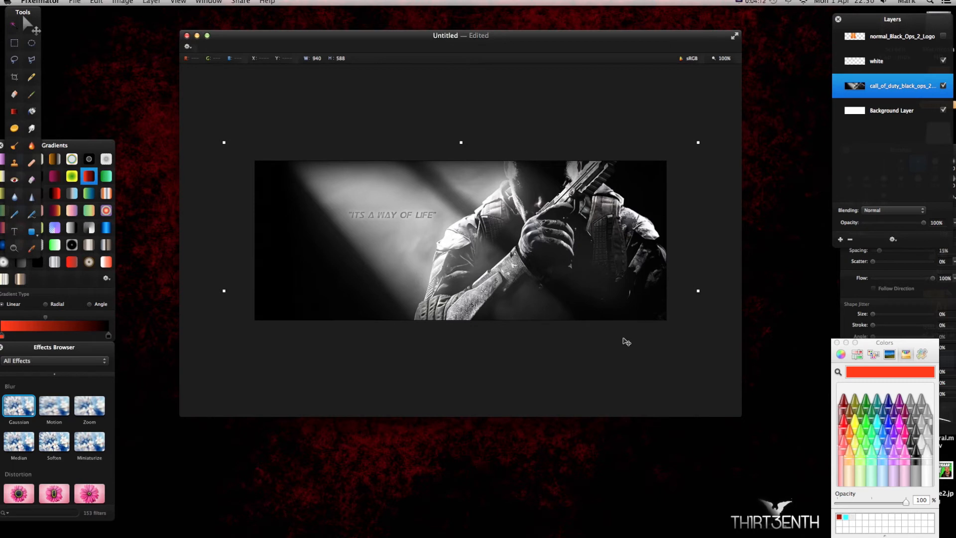
mouse_move(144, 259)
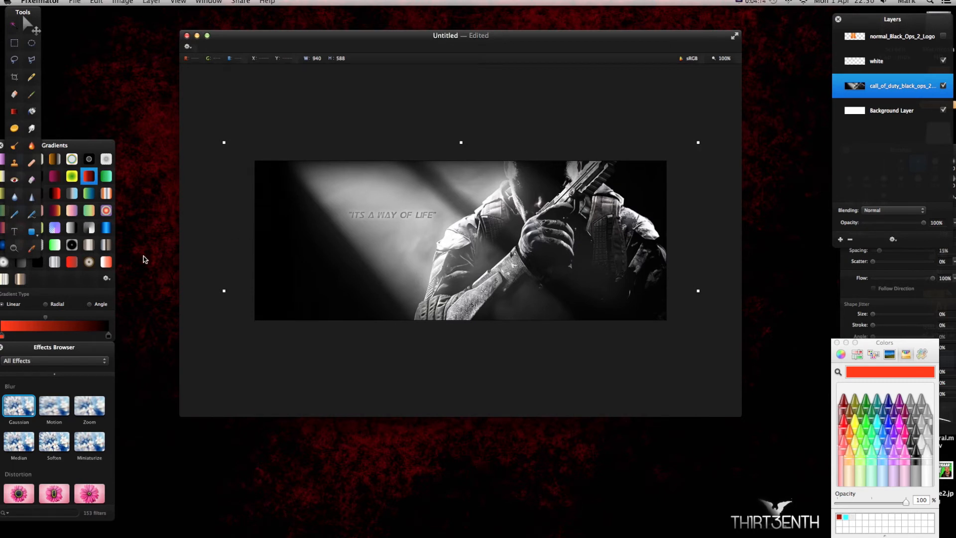
Draw a white rounded-rectangle outline matching the 815 × 315 banner with a 17 px stroke.
left_click(32, 234)
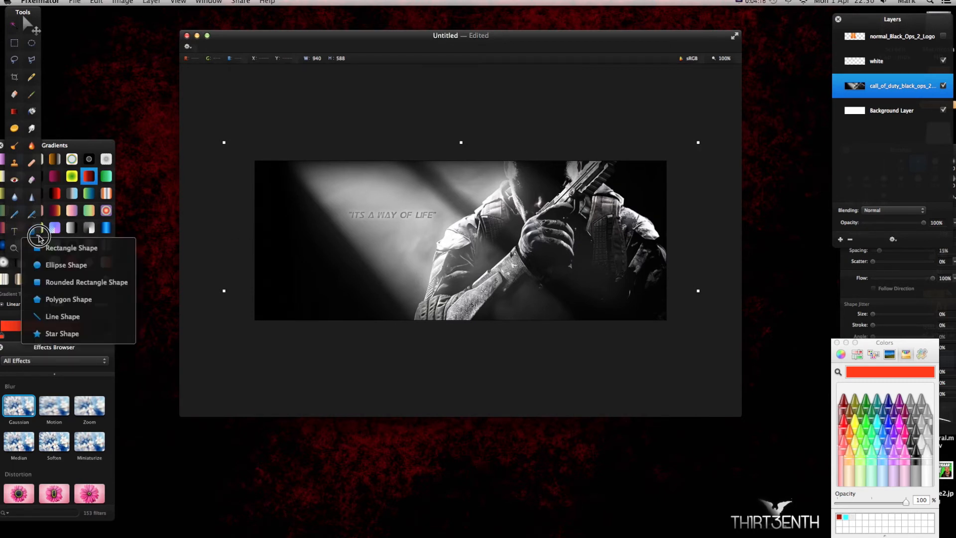
left_click(72, 247)
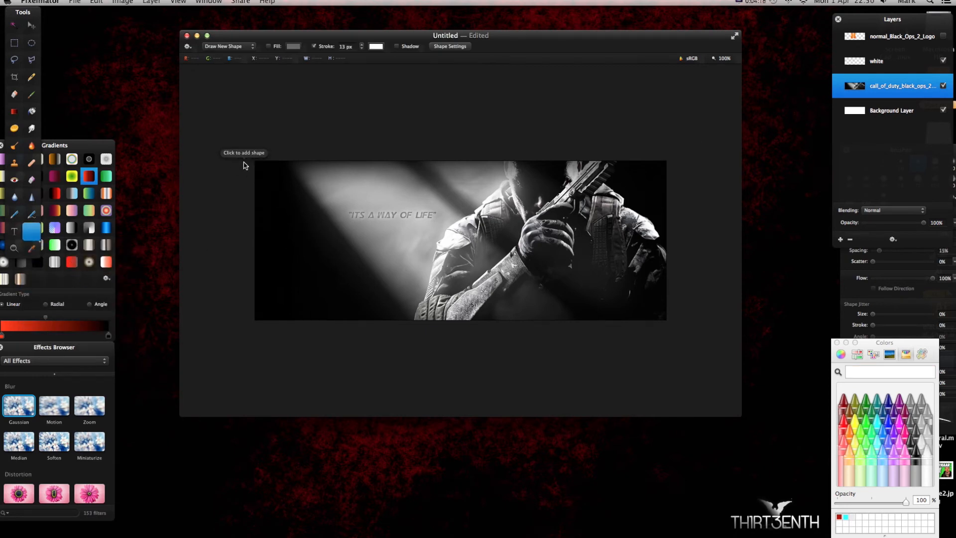
left_click_drag(260, 167, 649, 320)
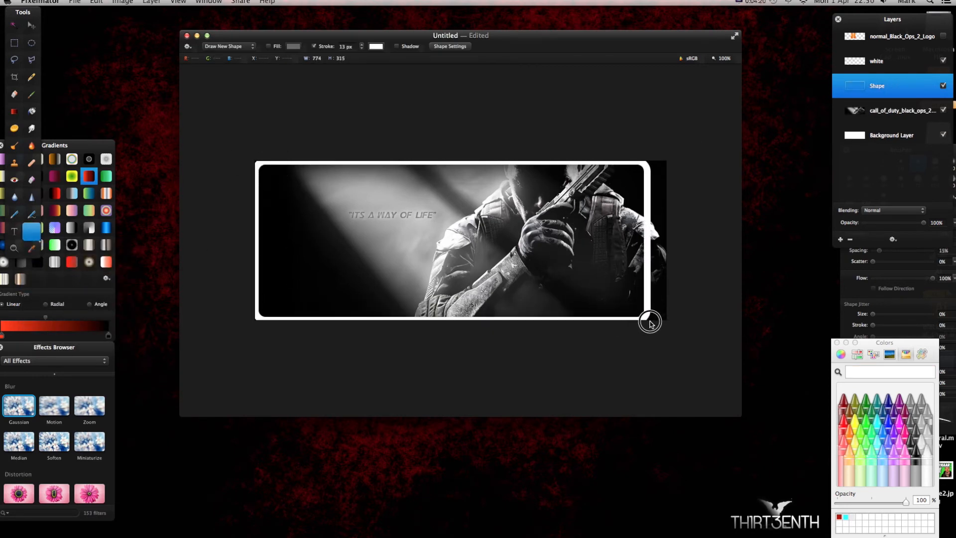
left_click_drag(649, 321, 666, 320)
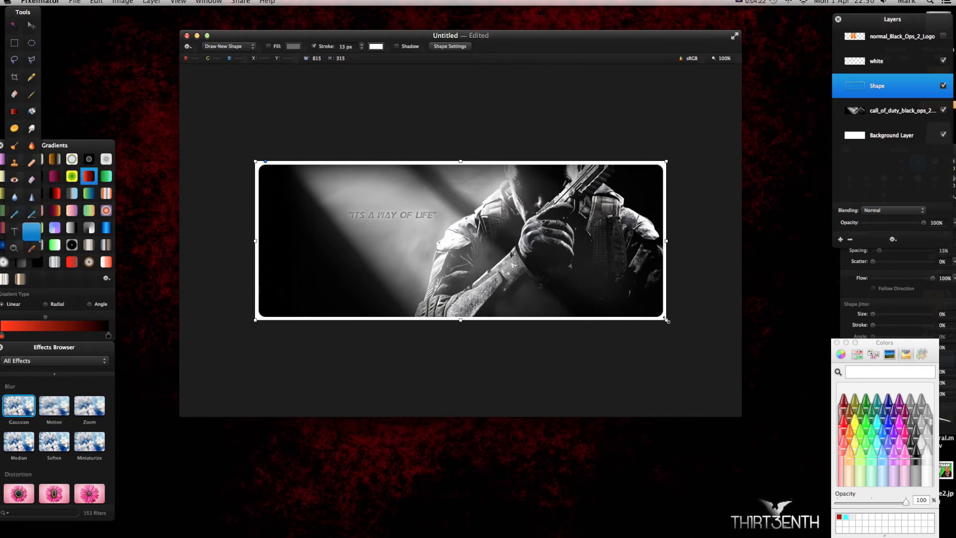
mouse_move(361, 47)
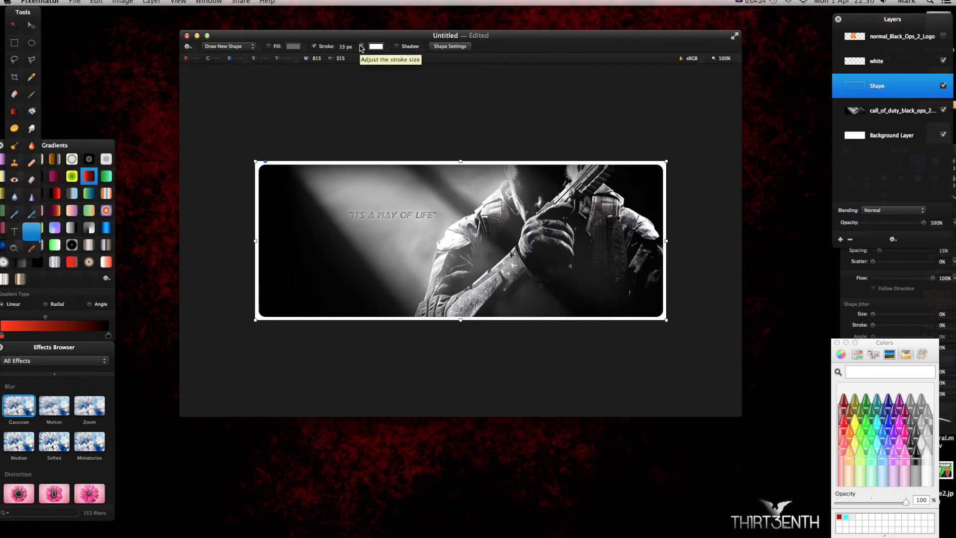
left_click_drag(361, 46, 366, 46)
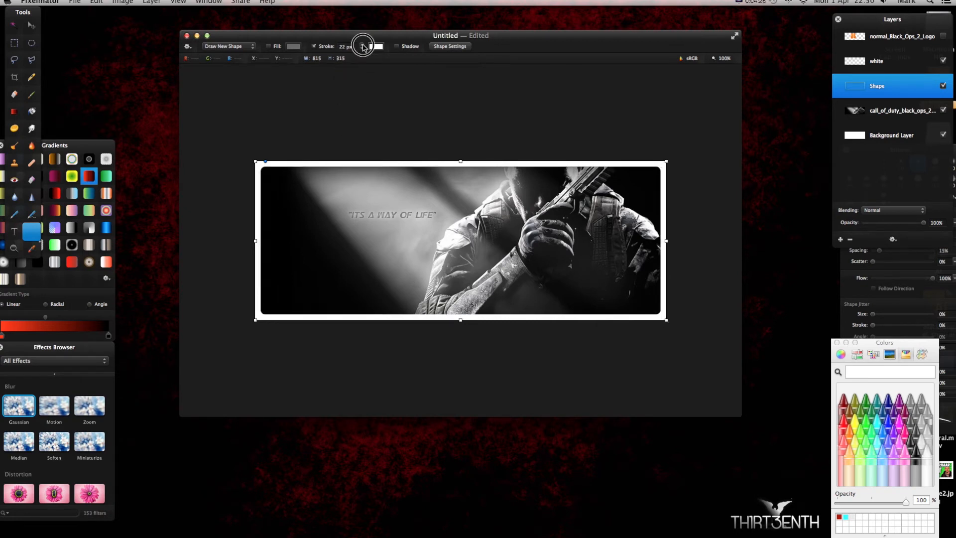
left_click_drag(366, 46, 373, 47)
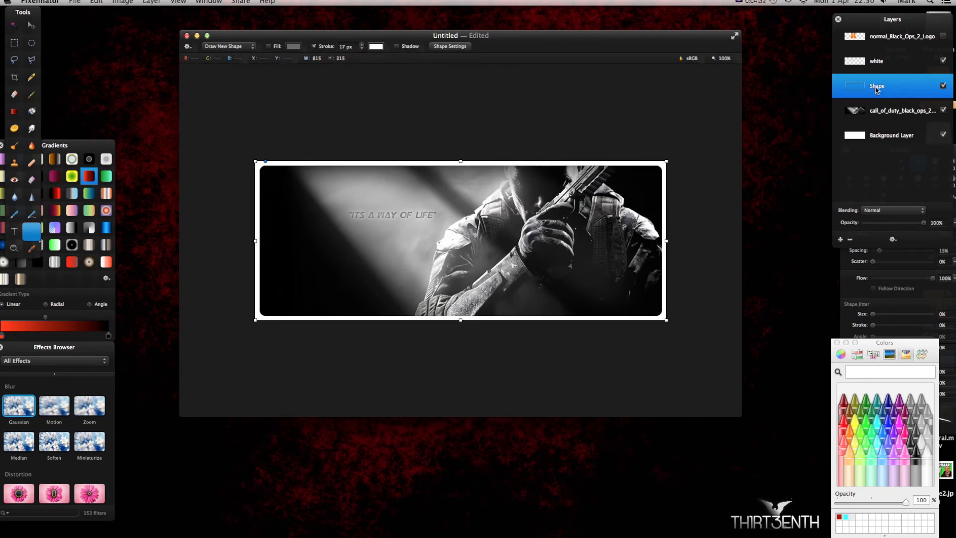
Rasterize the border shape and apply a Gaussian blur of about 26.6 px.
right_click(877, 90)
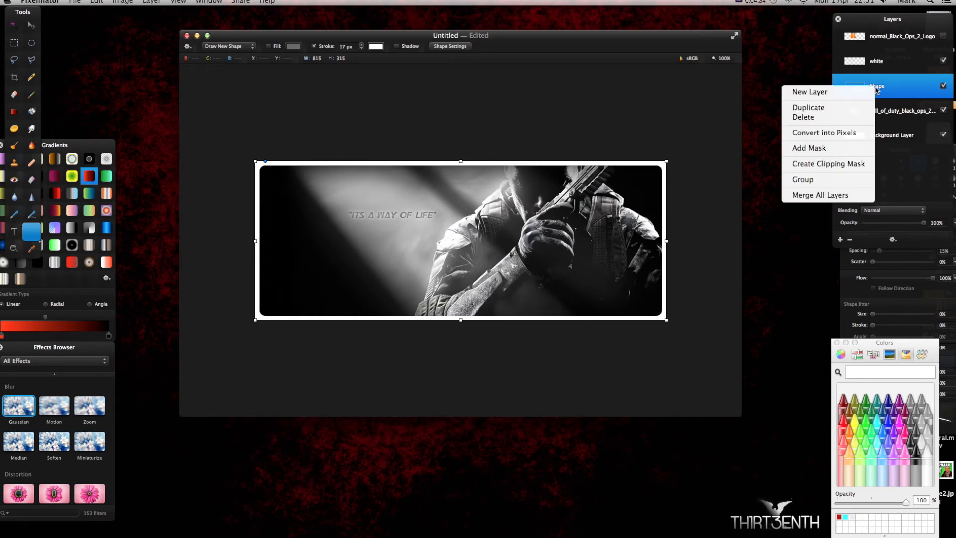
left_click(820, 132)
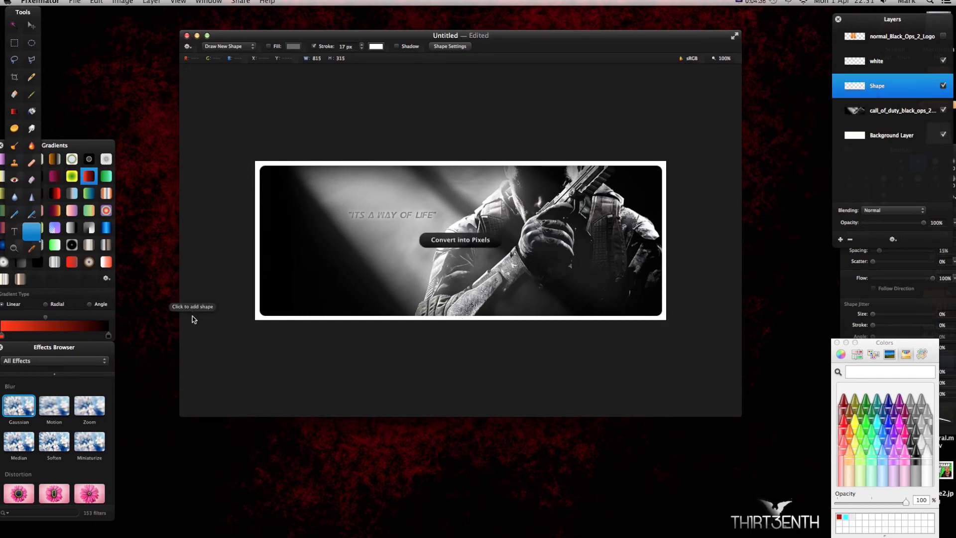
double_click(18, 408)
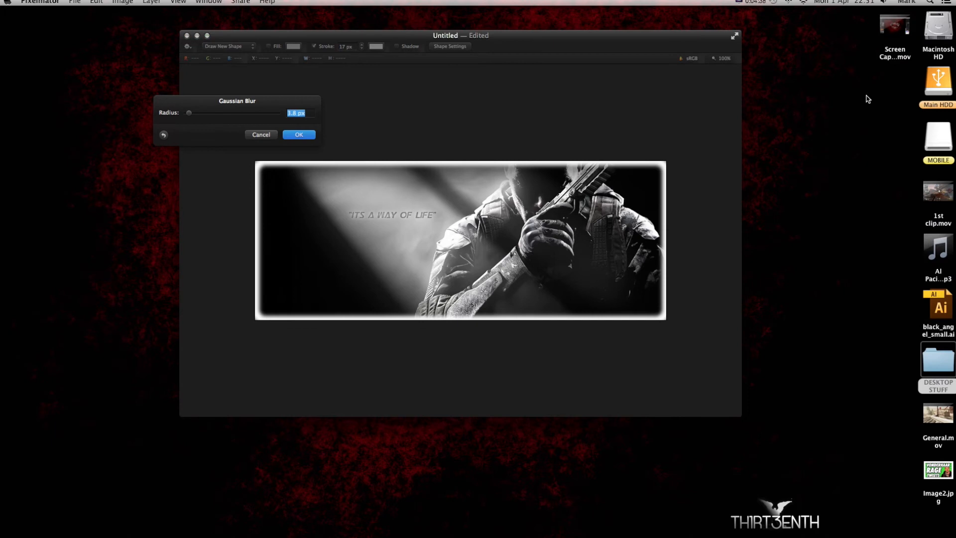
left_click_drag(189, 113, 213, 113)
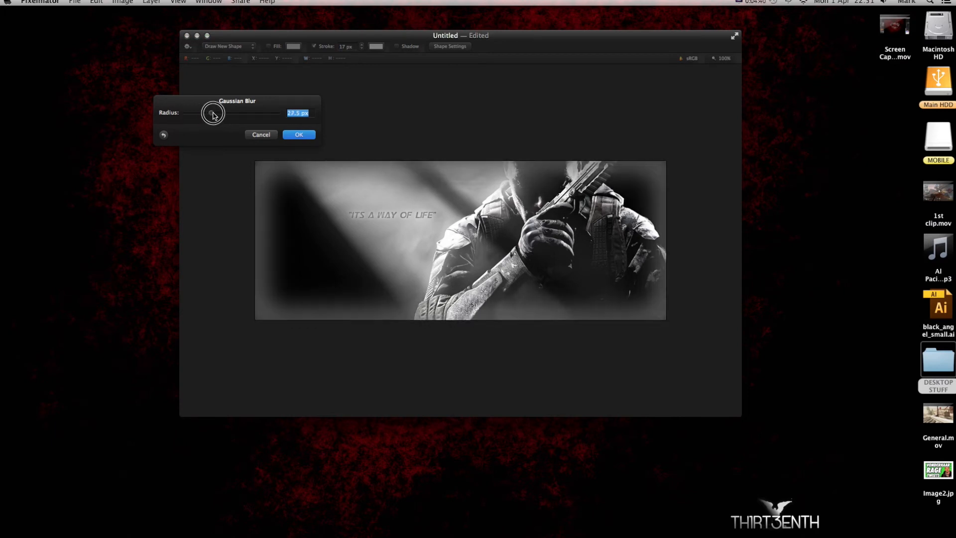
left_click_drag(215, 114, 213, 116)
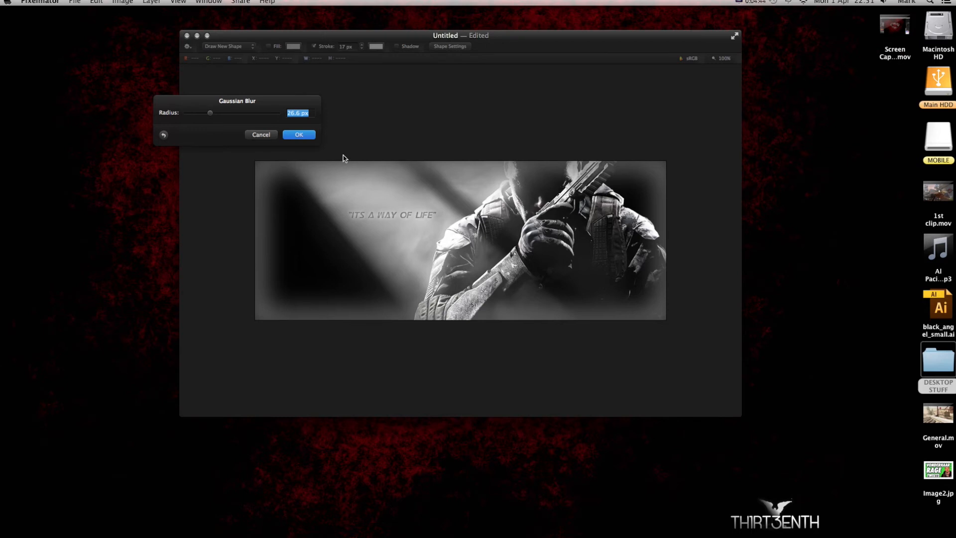
left_click(298, 135)
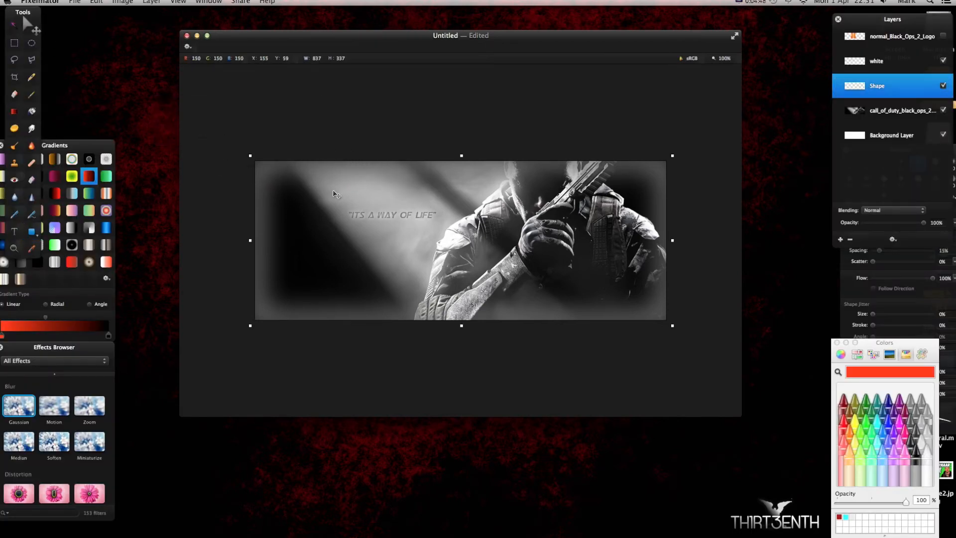
scroll("down", 3)
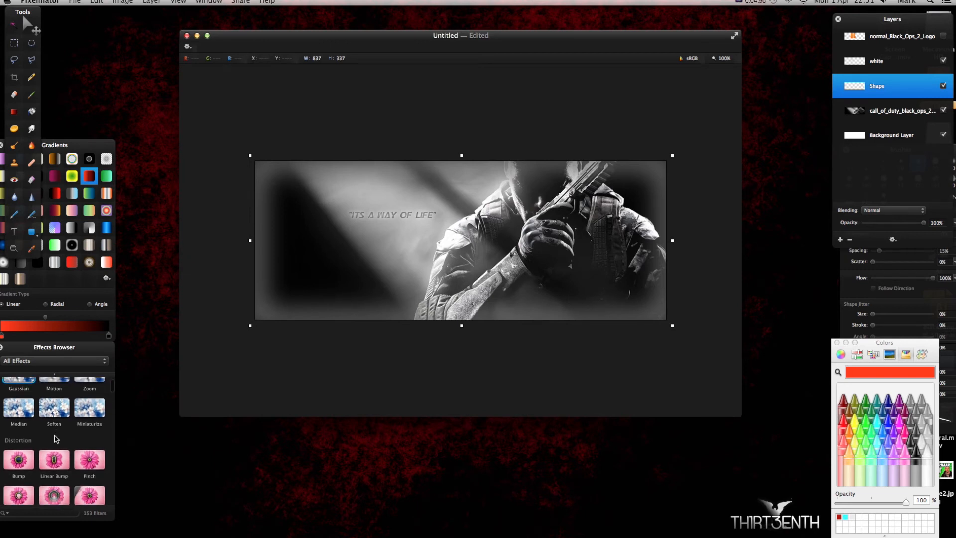
scroll("down", 3)
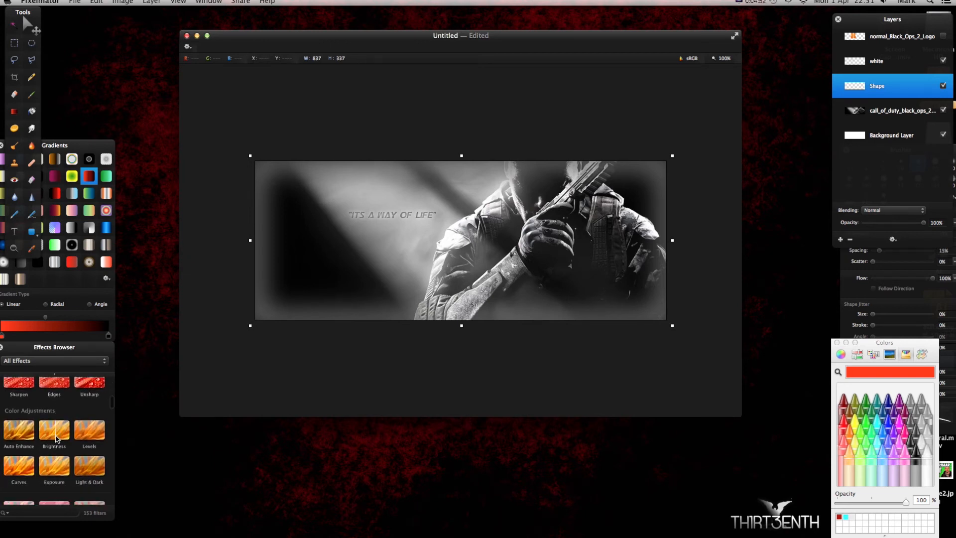
scroll("down", 3)
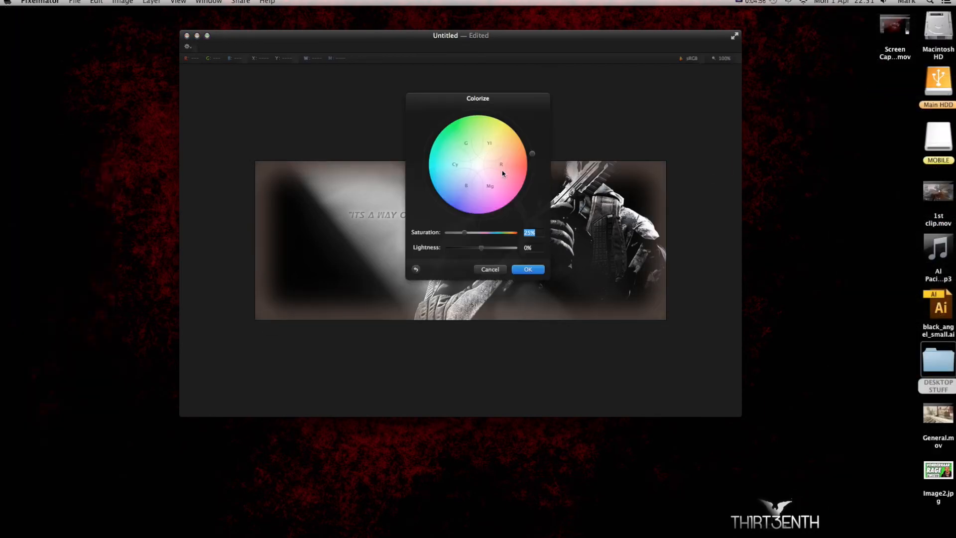
left_click_drag(531, 153, 537, 187)
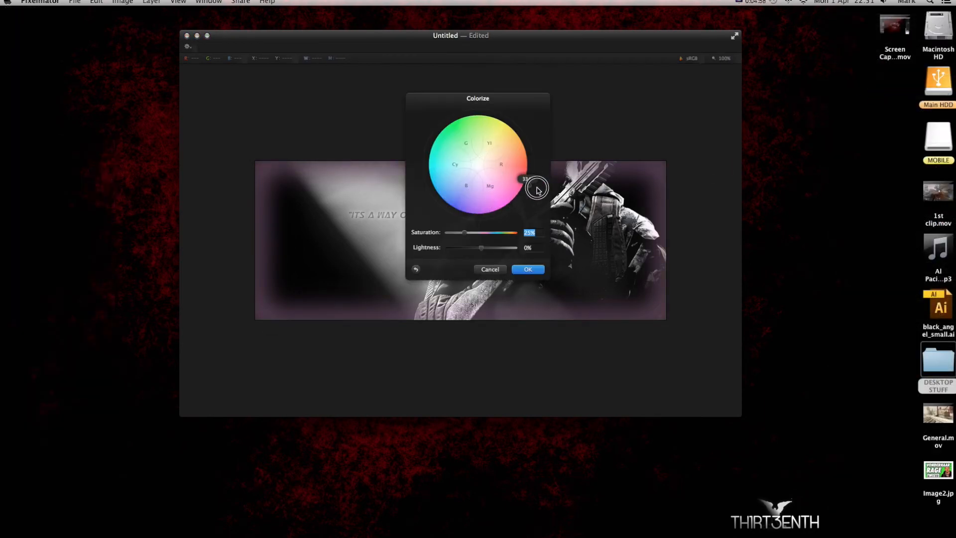
left_click_drag(535, 188, 517, 157)
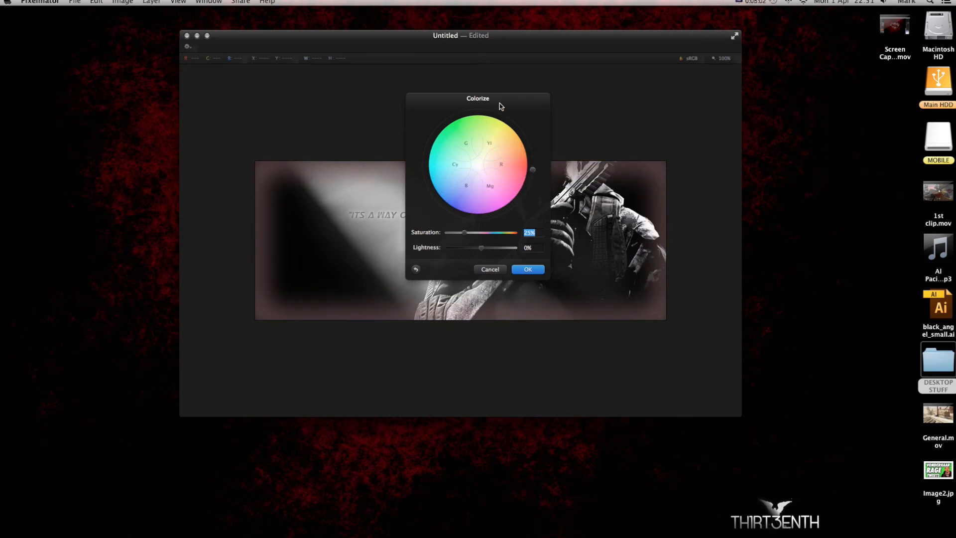
left_click_drag(477, 99, 112, 50)
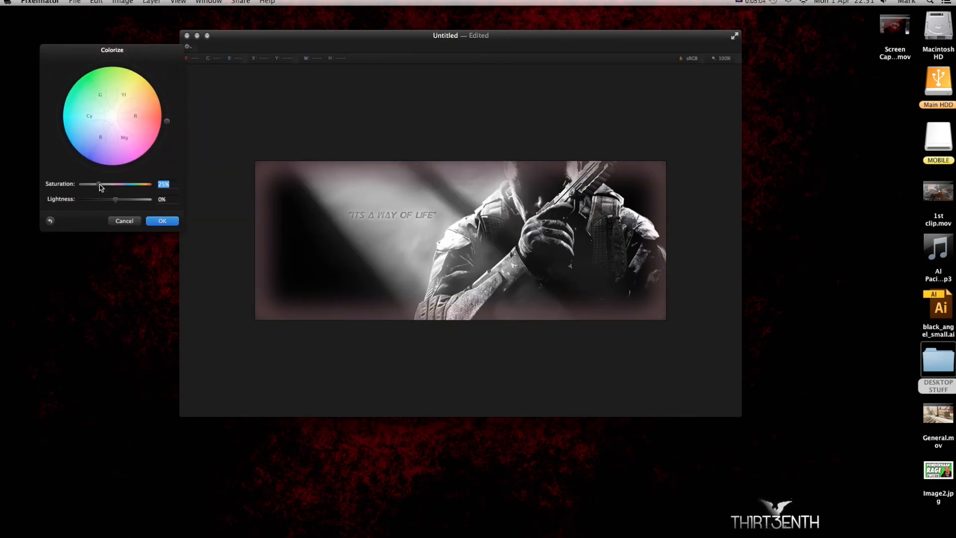
left_click_drag(166, 120, 169, 117)
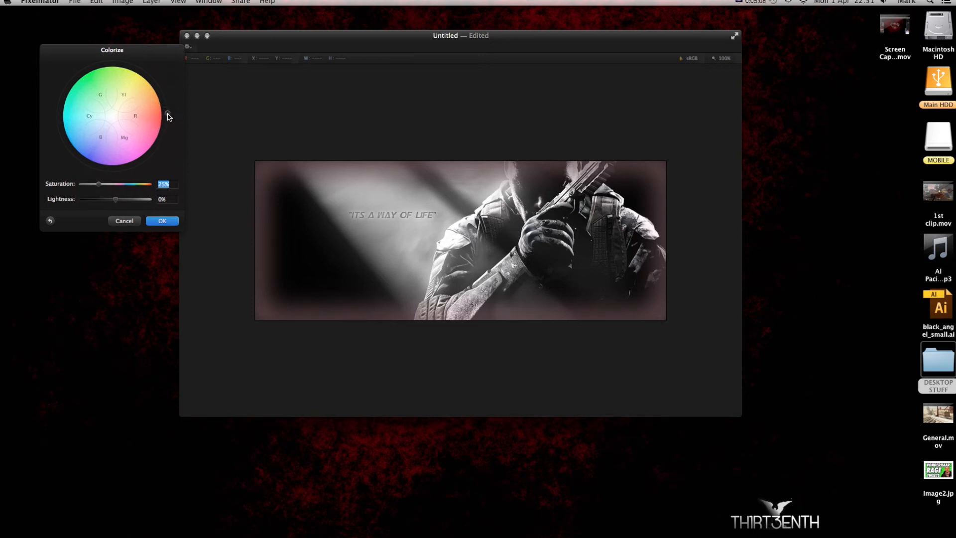
left_click_drag(100, 184, 133, 184)
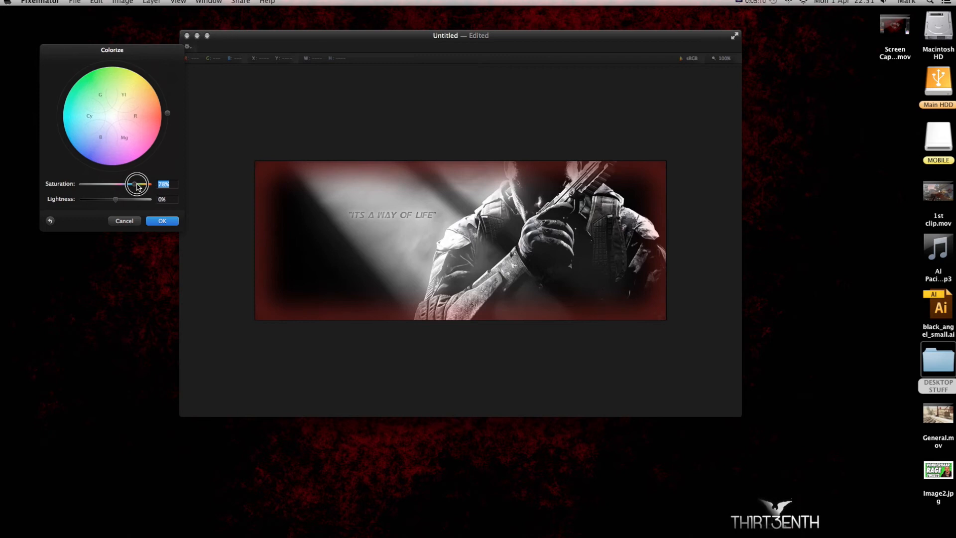
left_click_drag(130, 184, 149, 183)
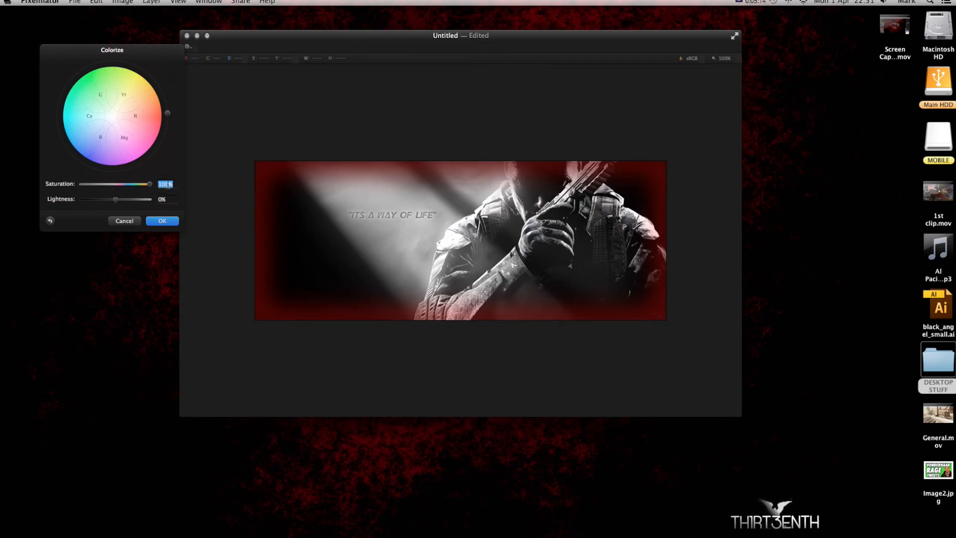
left_click_drag(115, 199, 115, 199)
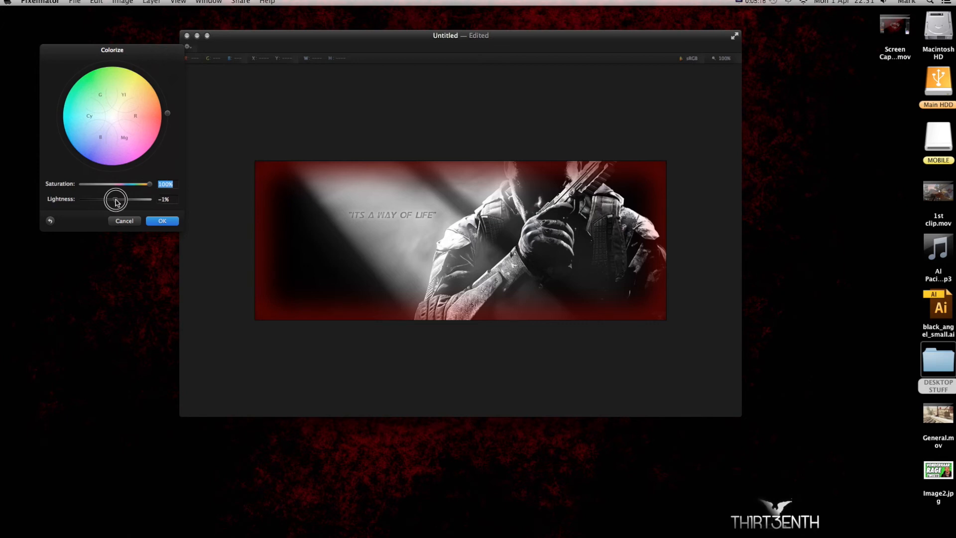
left_click_drag(113, 199, 117, 199)
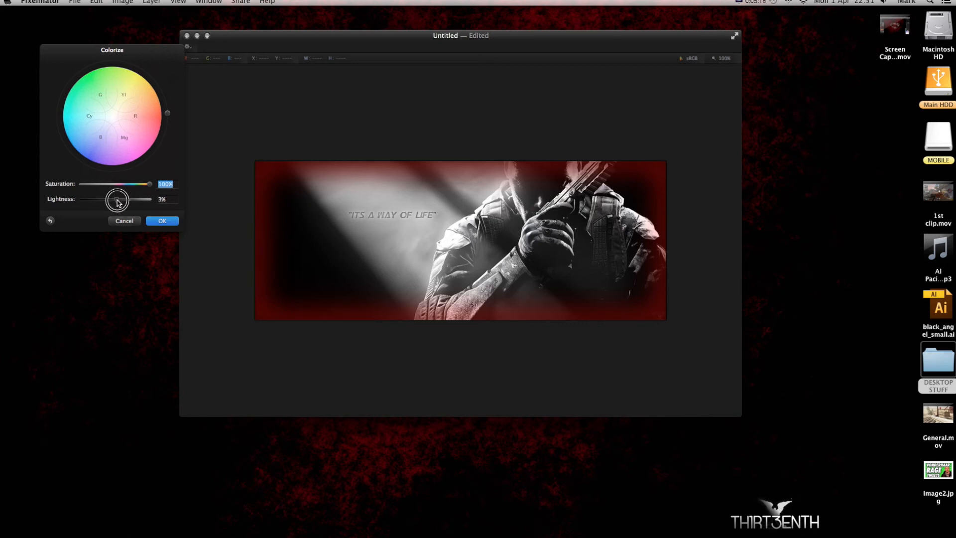
left_click_drag(117, 200, 78, 200)
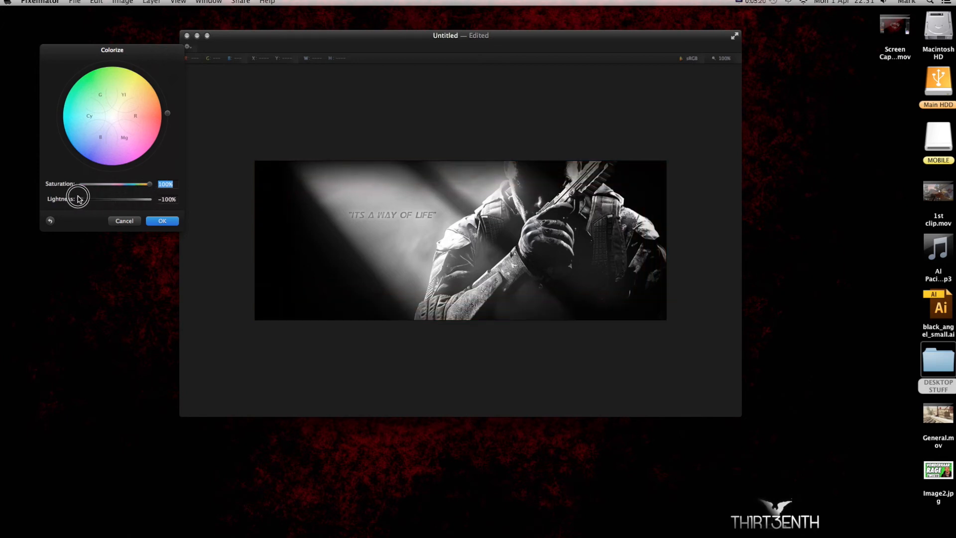
left_click_drag(78, 198, 88, 198)
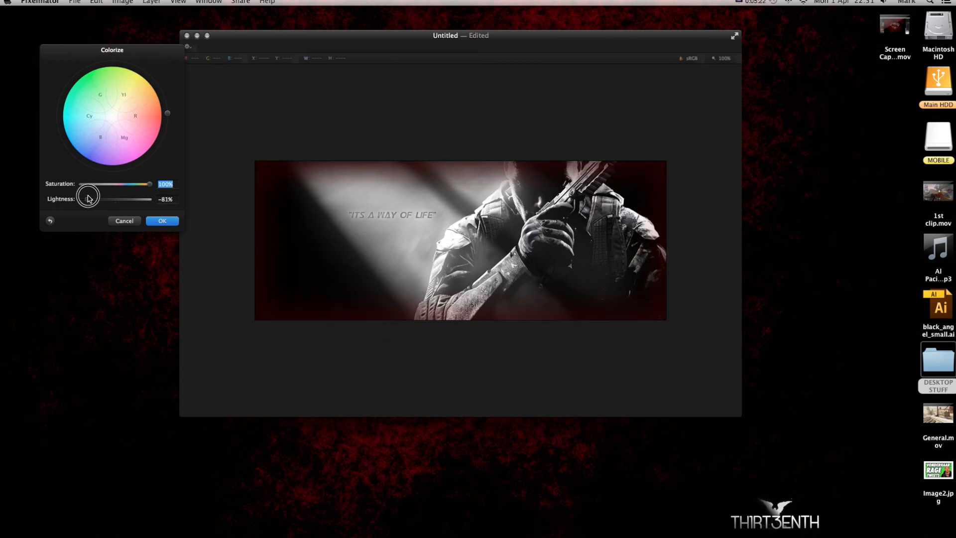
left_click_drag(87, 199, 106, 199)
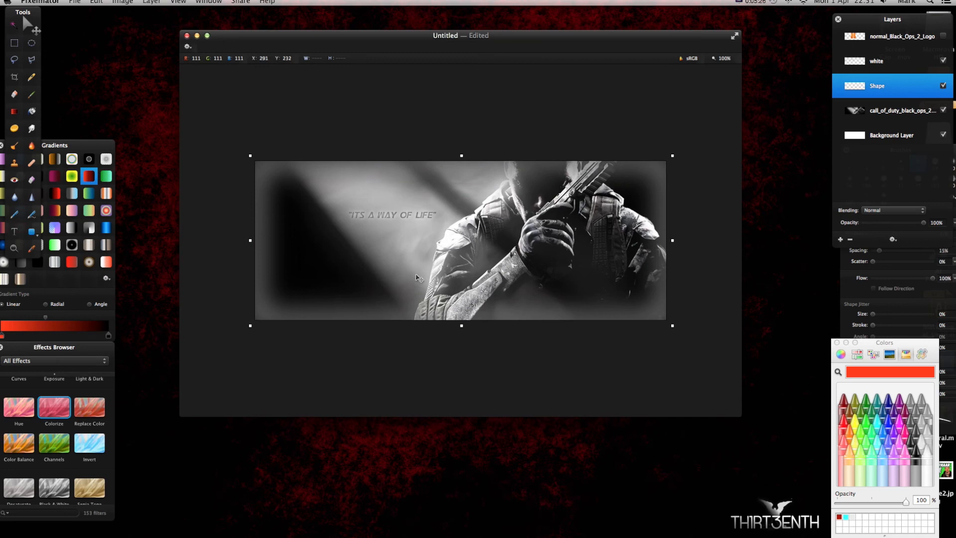
Show the normal_Black_Ops_2_Logo layer and paint-bucket fill the logo orange-red.
left_click(903, 35)
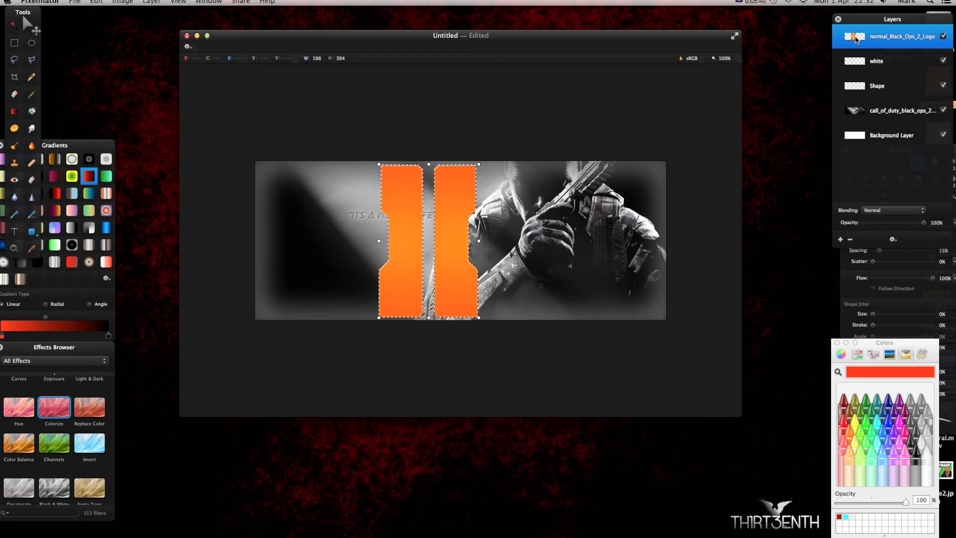
mouse_move(31, 111)
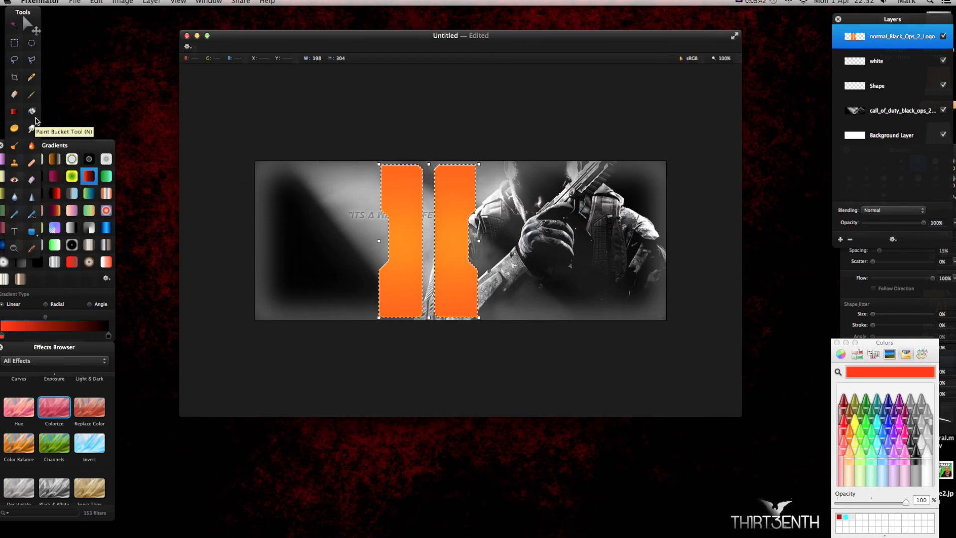
left_click(840, 239)
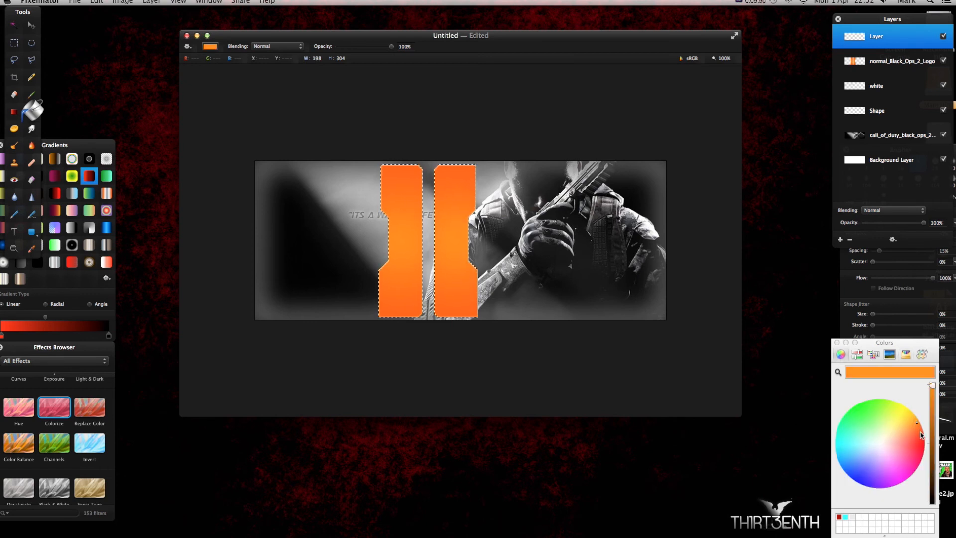
left_click(920, 450)
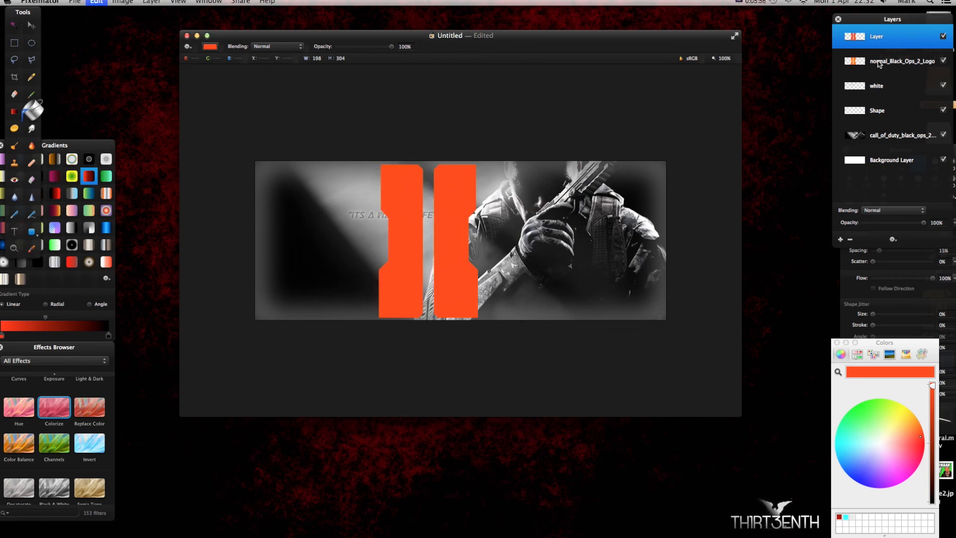
left_click(901, 62)
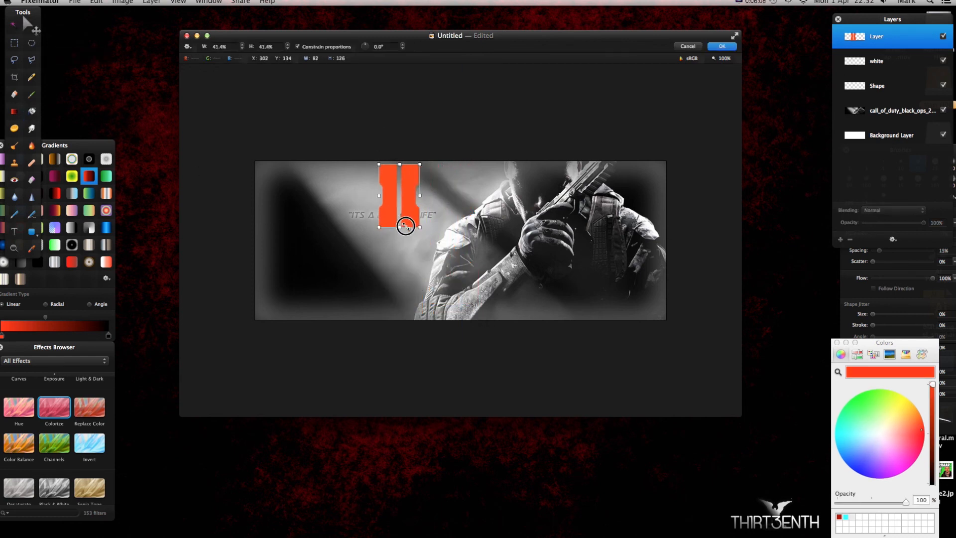
Scale the logo to 22.4%, move it bottom-left, and stack it below the Shape layer.
left_click_drag(419, 226, 401, 198)
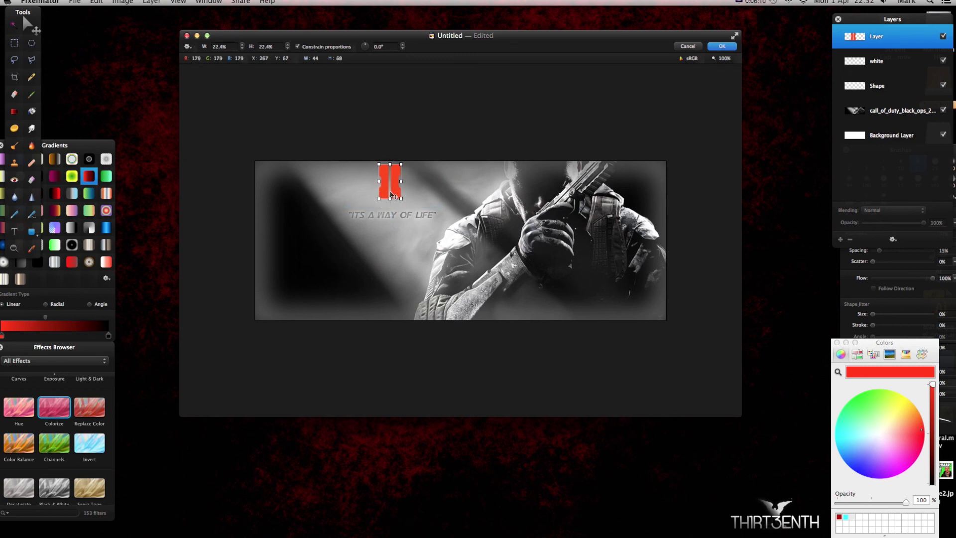
left_click_drag(389, 181, 275, 305)
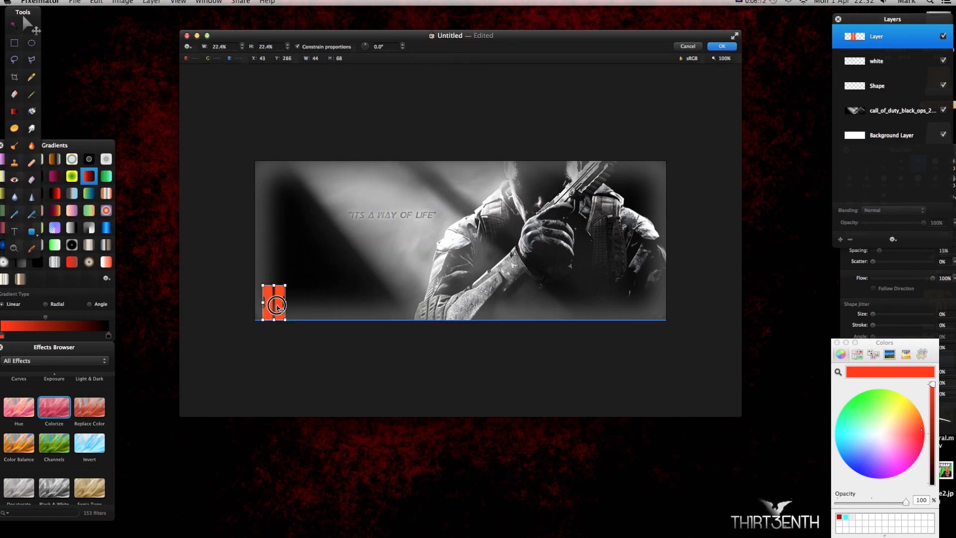
left_click_drag(282, 315, 280, 311)
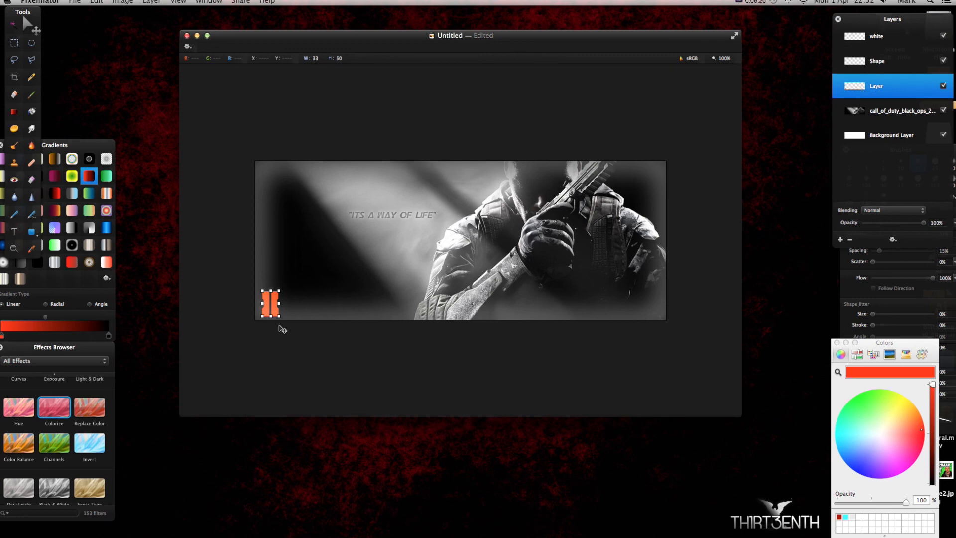
left_click(876, 60)
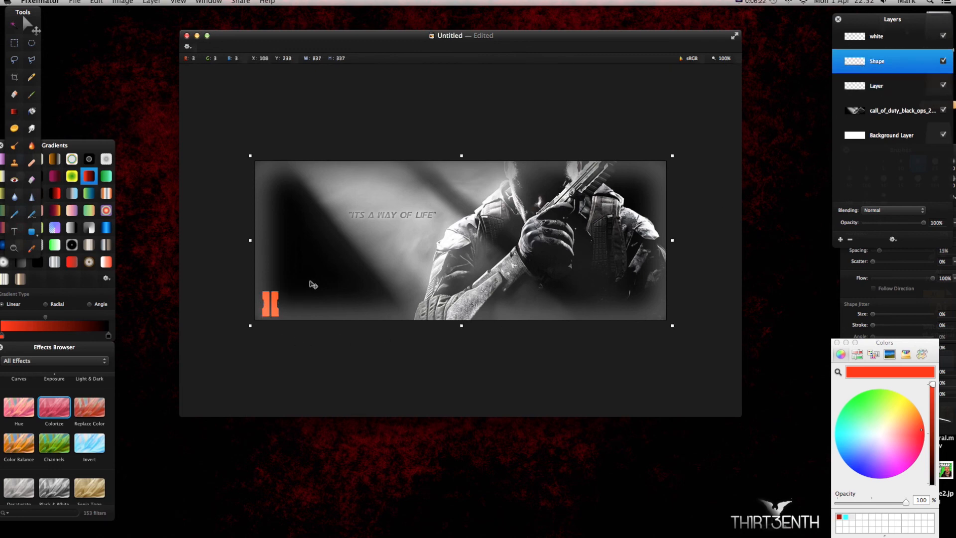